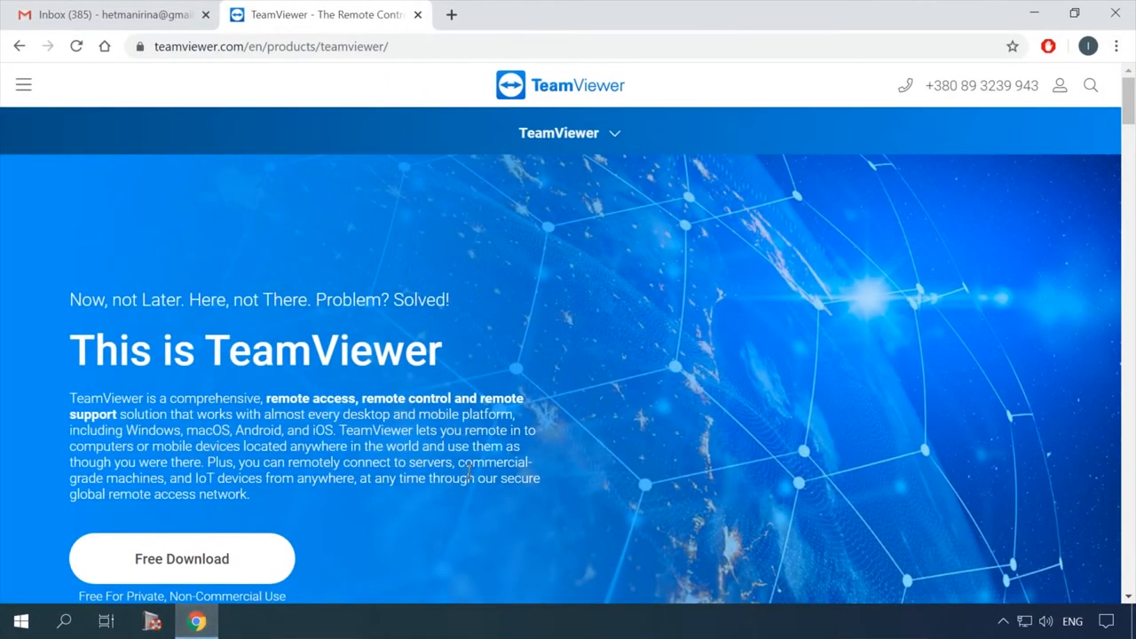
# Download the TeamViewer setup and choose to run it once for personal use
pyautogui.scroll(-3)
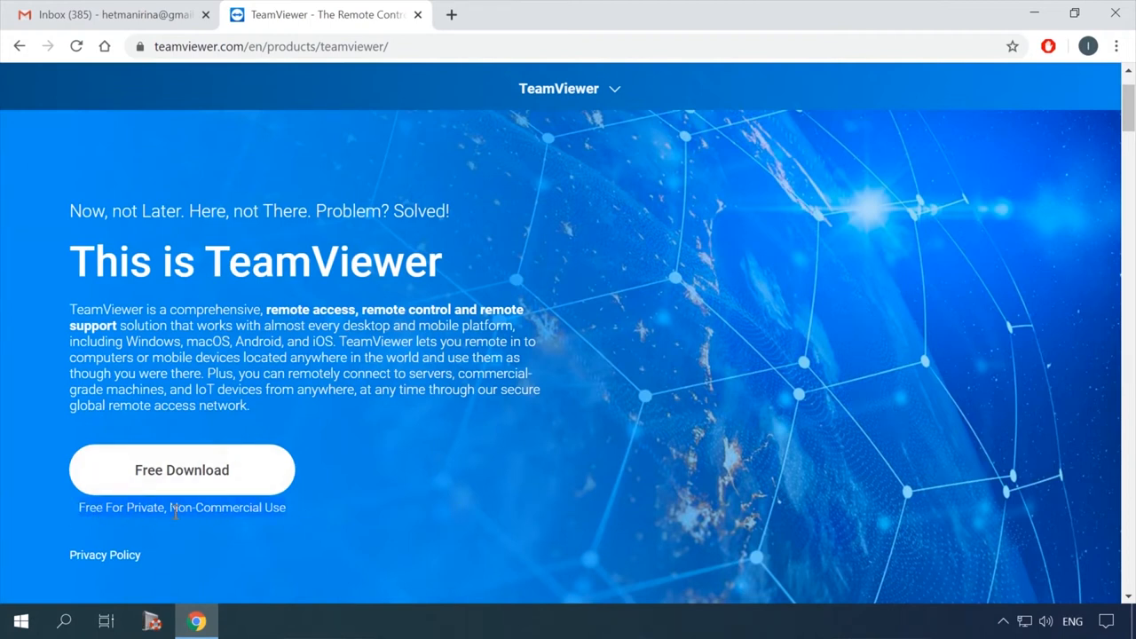
pyautogui.moveTo(439, 313)
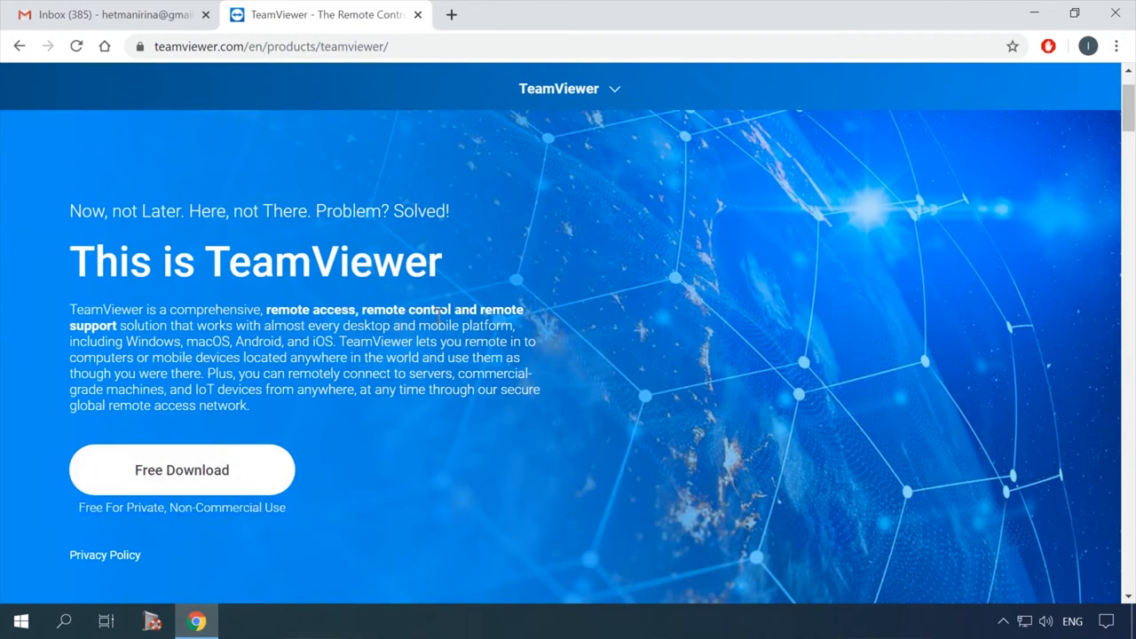
pyautogui.scroll(-3)
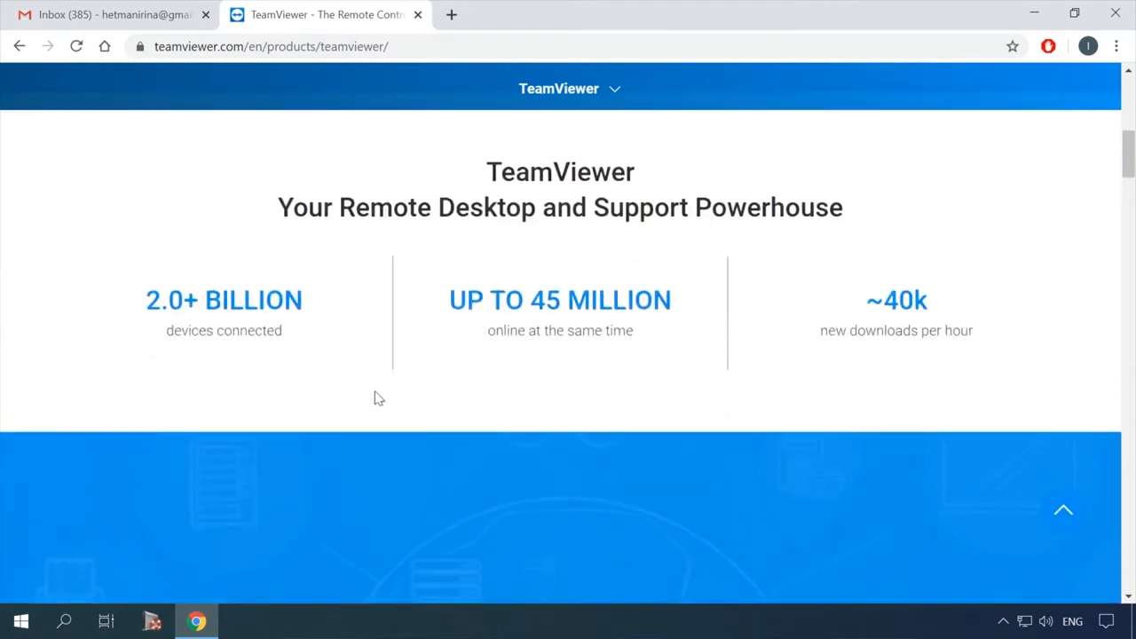
pyautogui.scroll(-3)
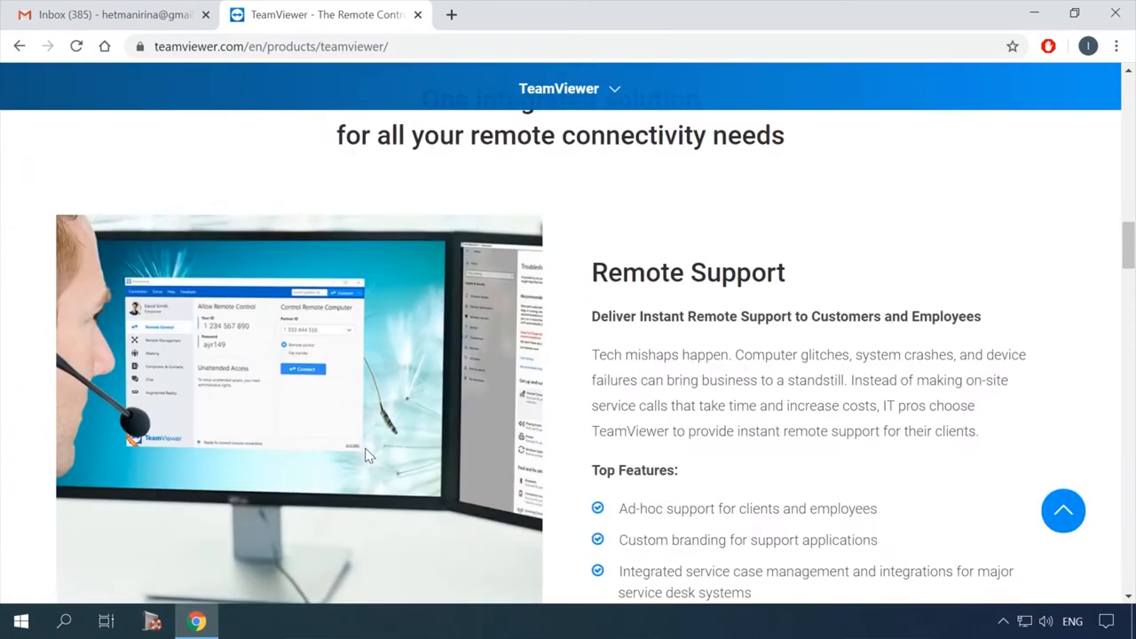
pyautogui.scroll(3)
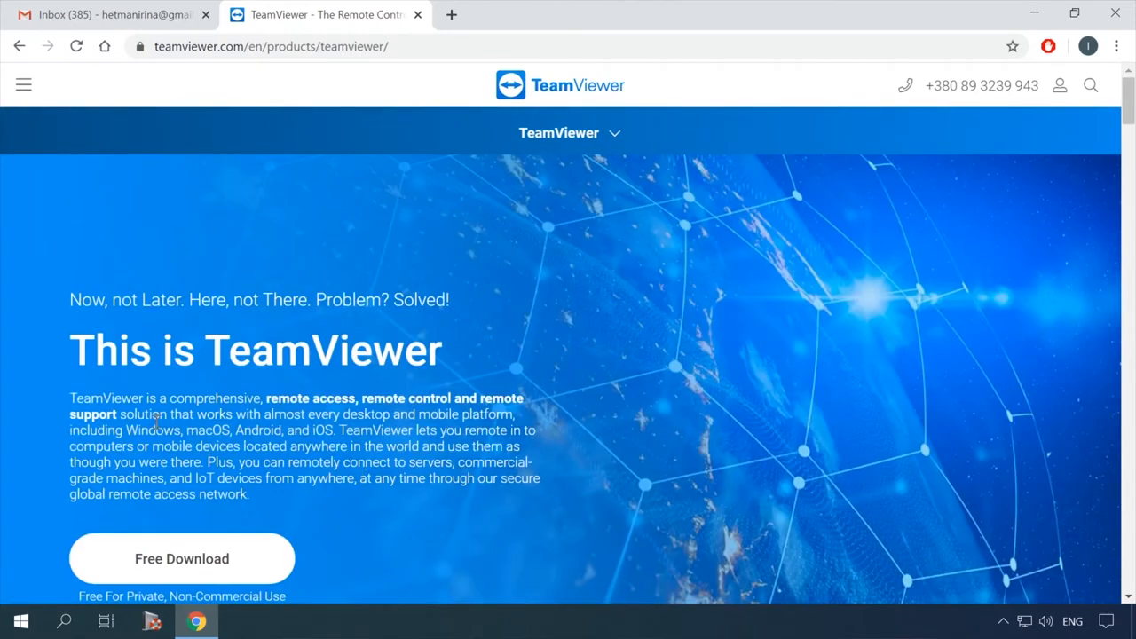
pyautogui.scroll(-3)
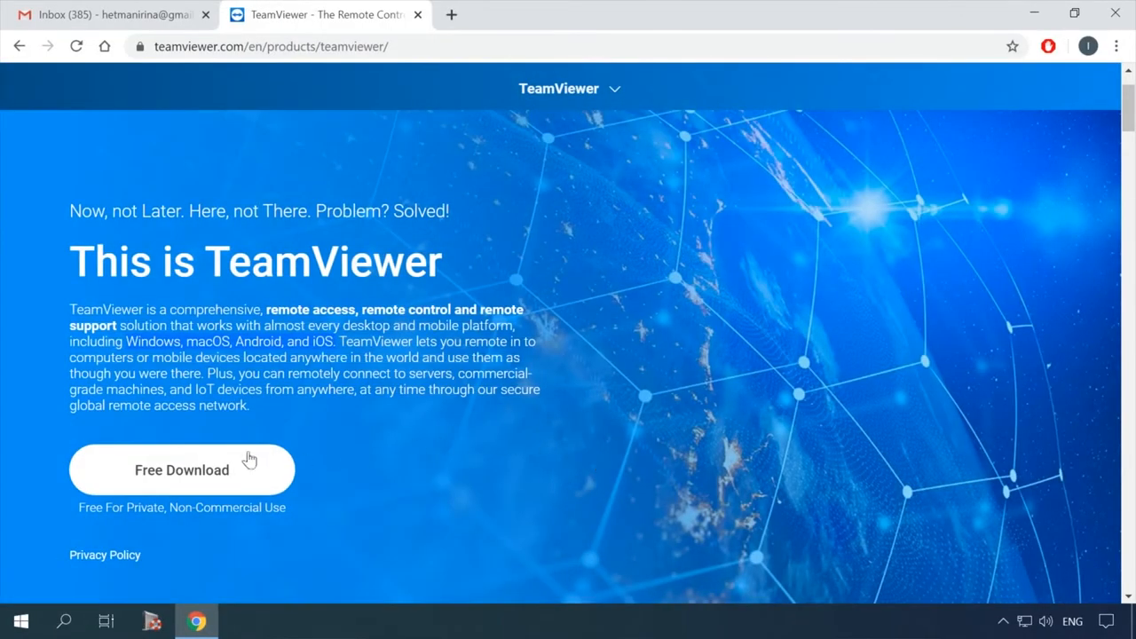
pyautogui.moveTo(182, 475)
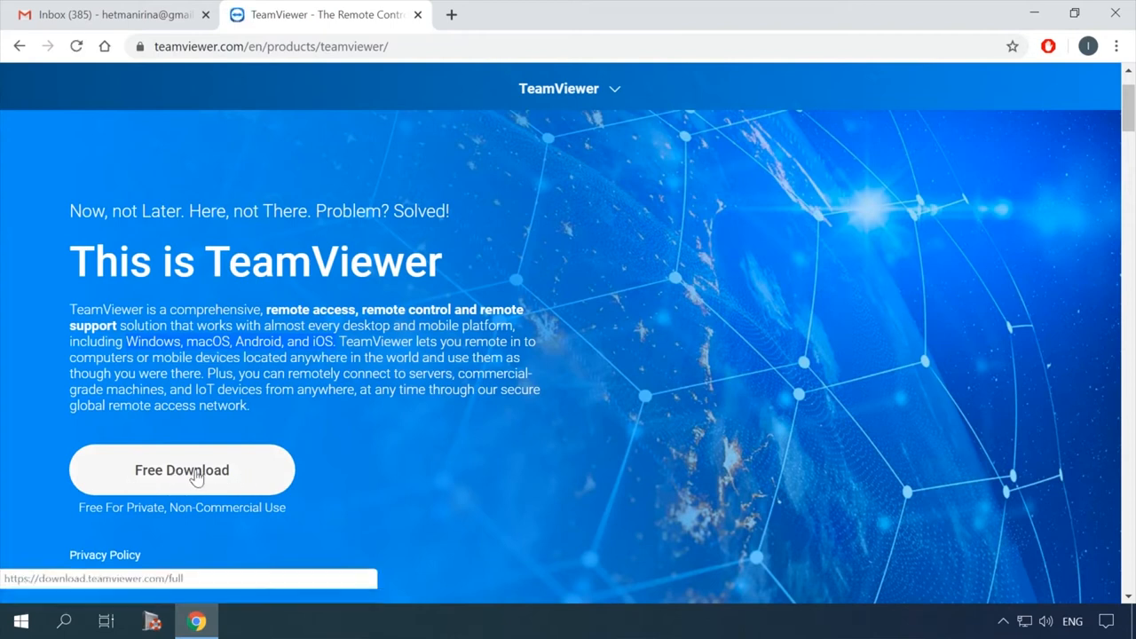
pyautogui.click(181, 470)
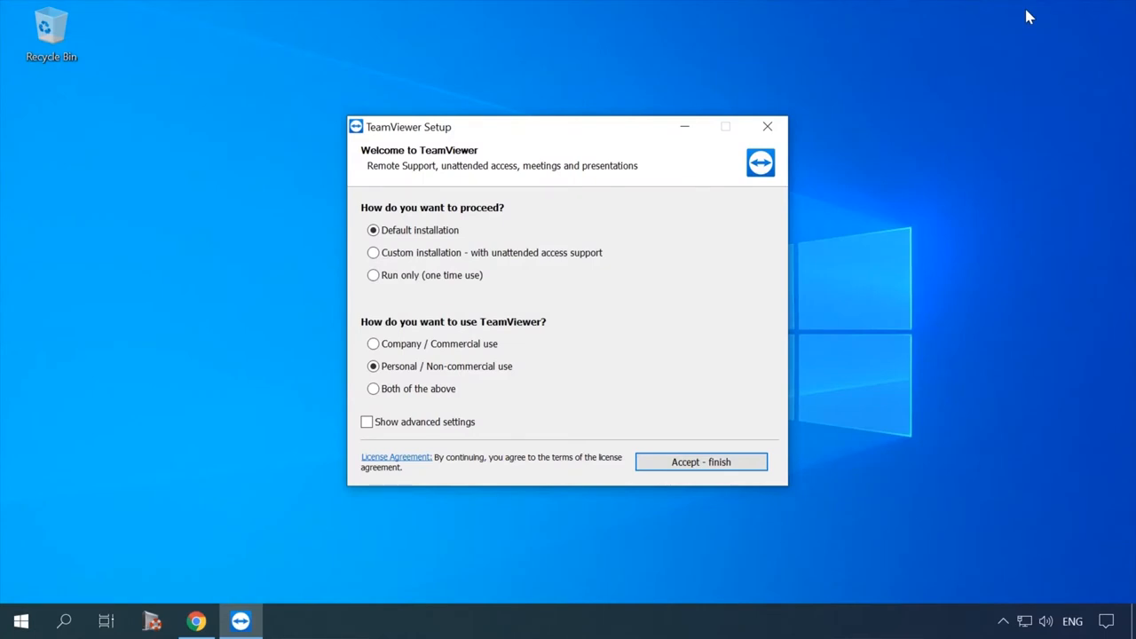
pyautogui.moveTo(434, 280)
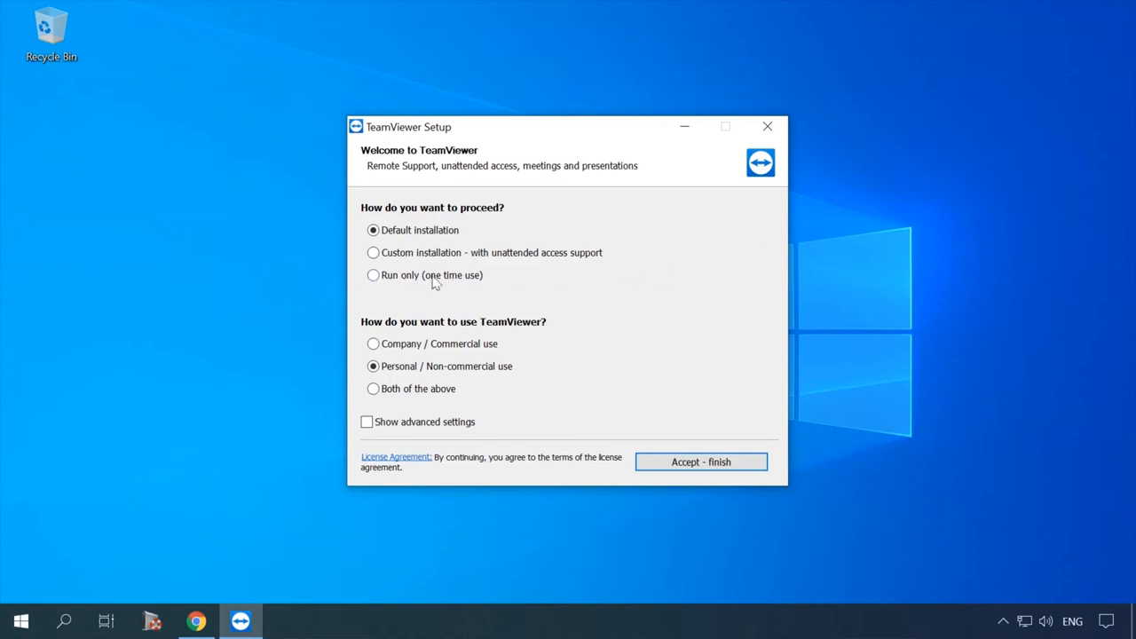
pyautogui.click(373, 275)
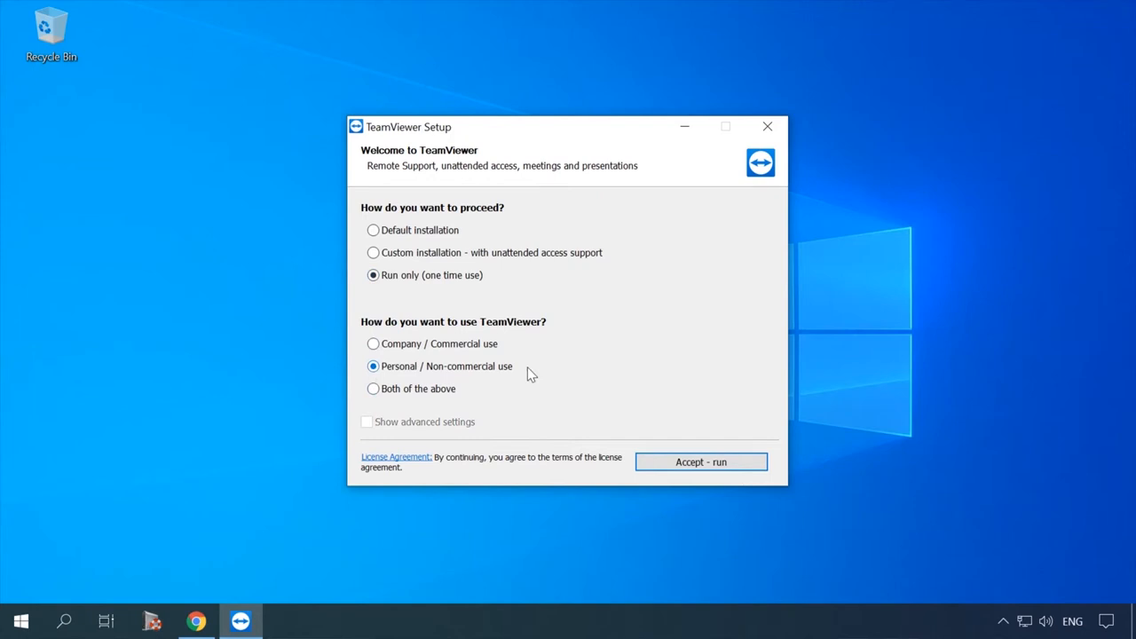
pyautogui.moveTo(459, 238)
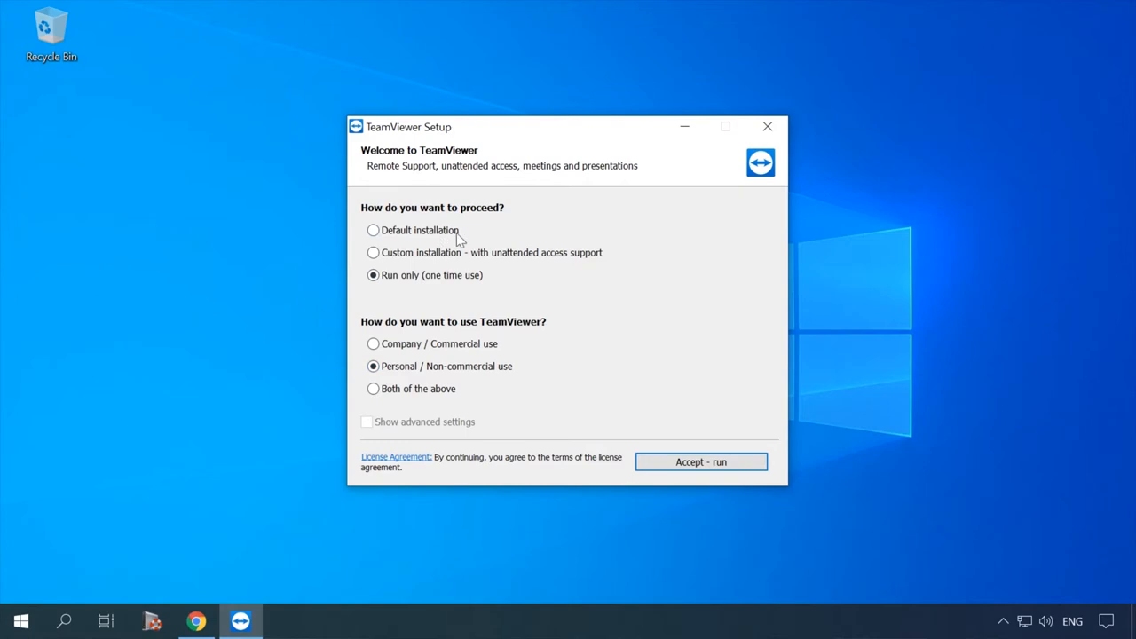
pyautogui.moveTo(459, 294)
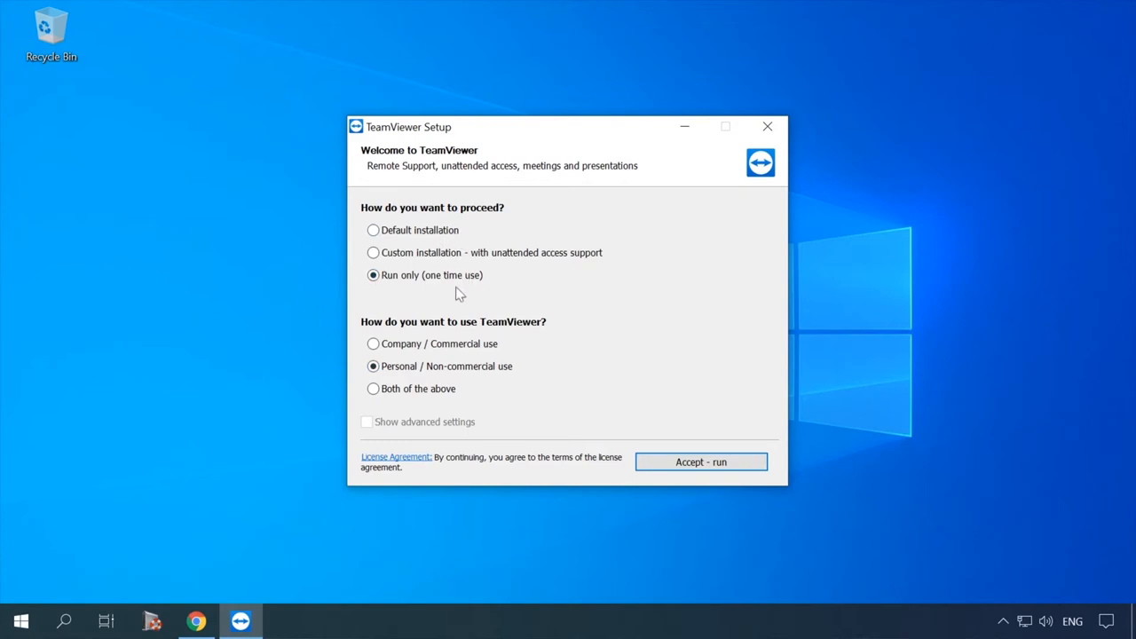
pyautogui.moveTo(485, 321)
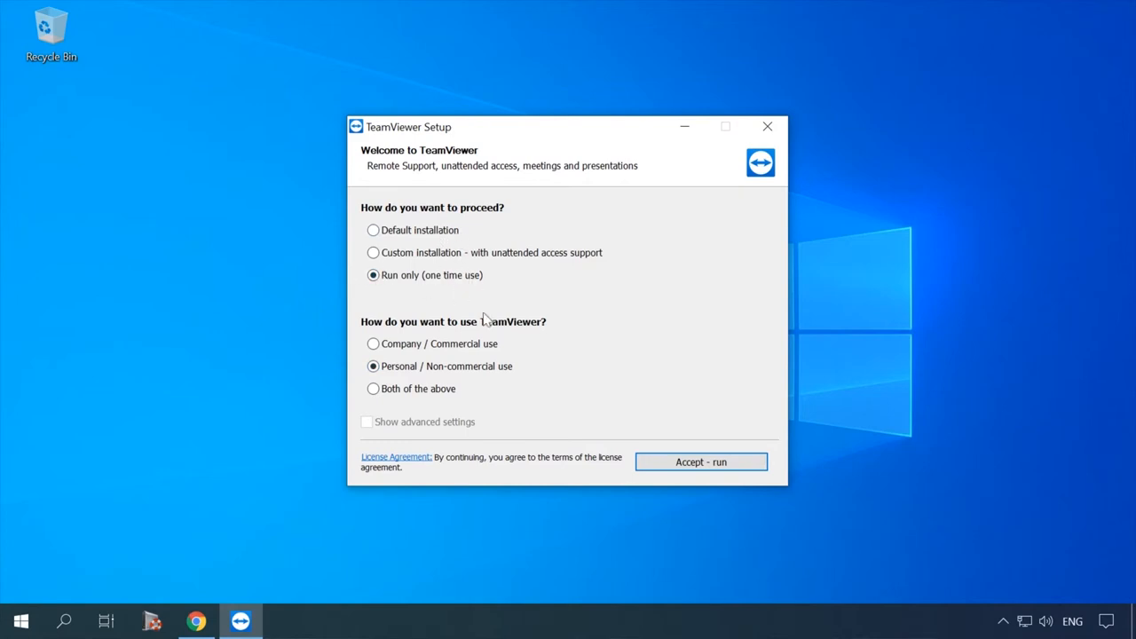
# Accept the terms to launch TeamViewer and select this computer's ID
pyautogui.click(700, 462)
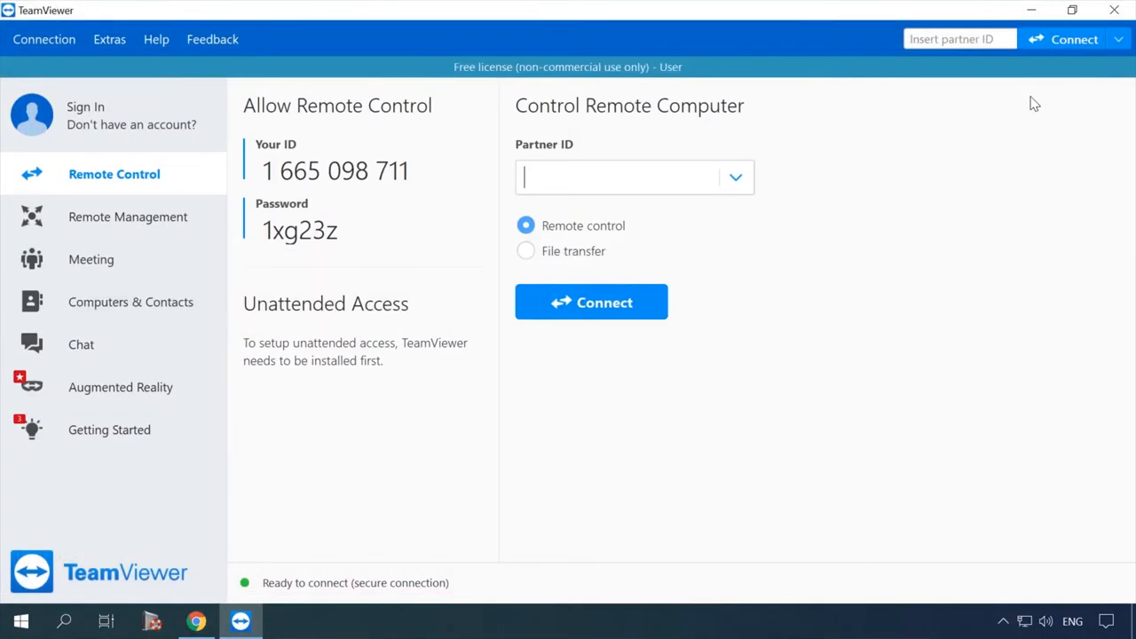
pyautogui.moveTo(362, 155)
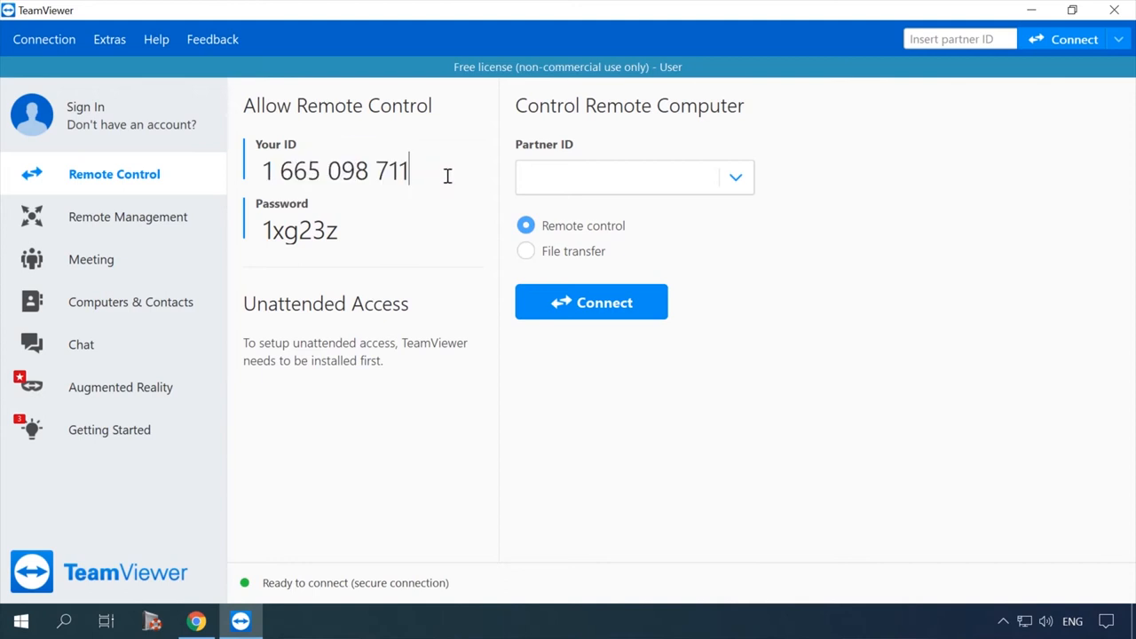
pyautogui.doubleClick(316, 230)
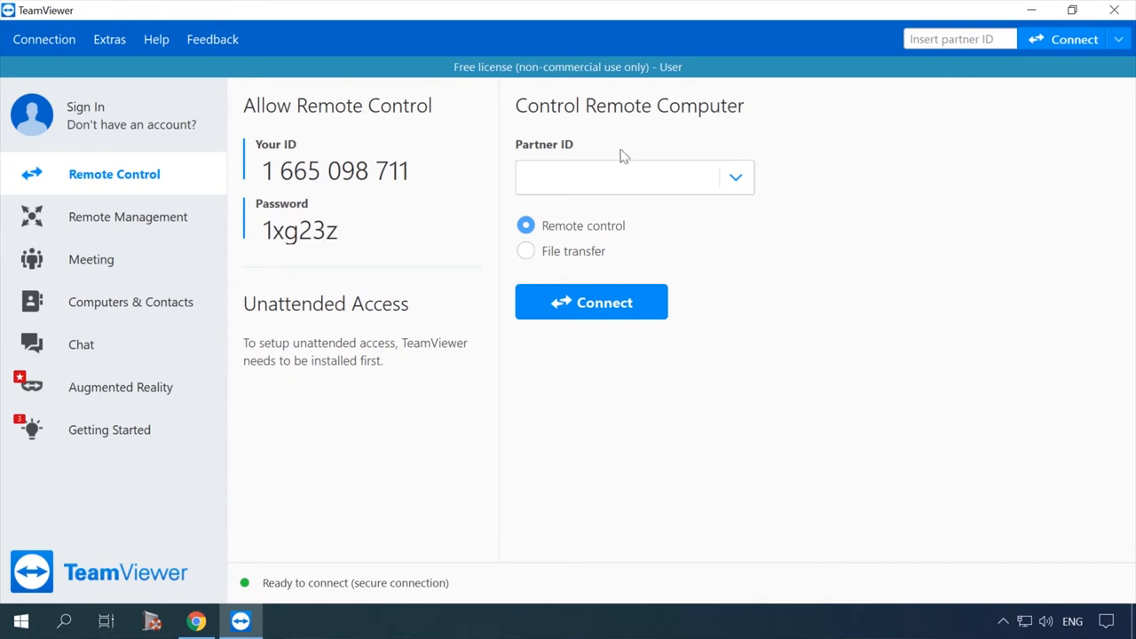
pyautogui.click(621, 176)
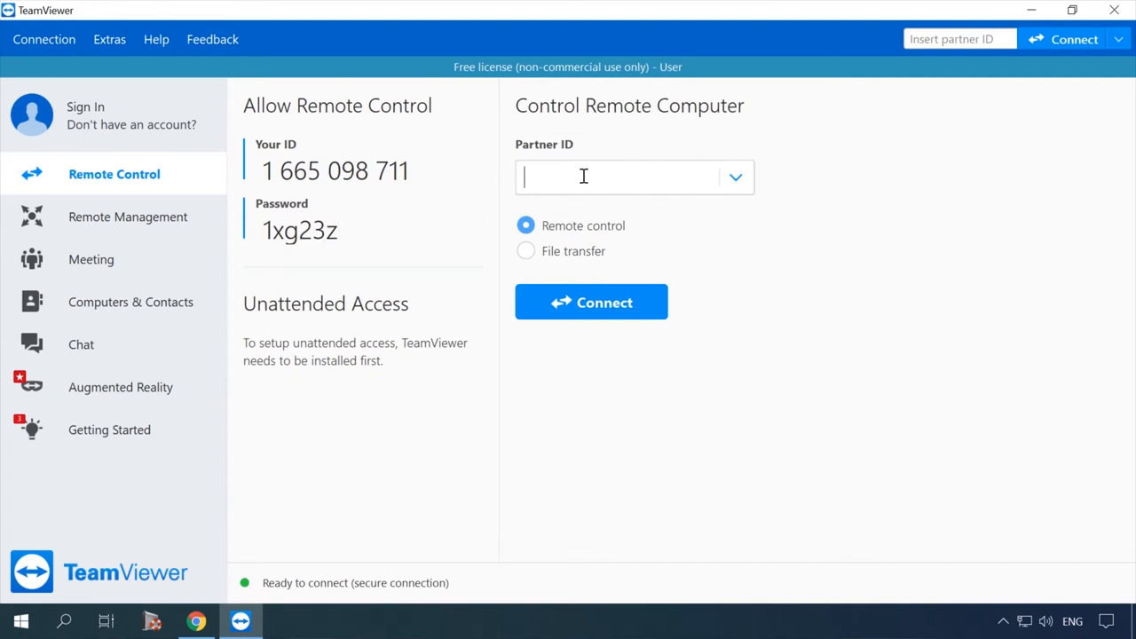
pyautogui.write('1660')
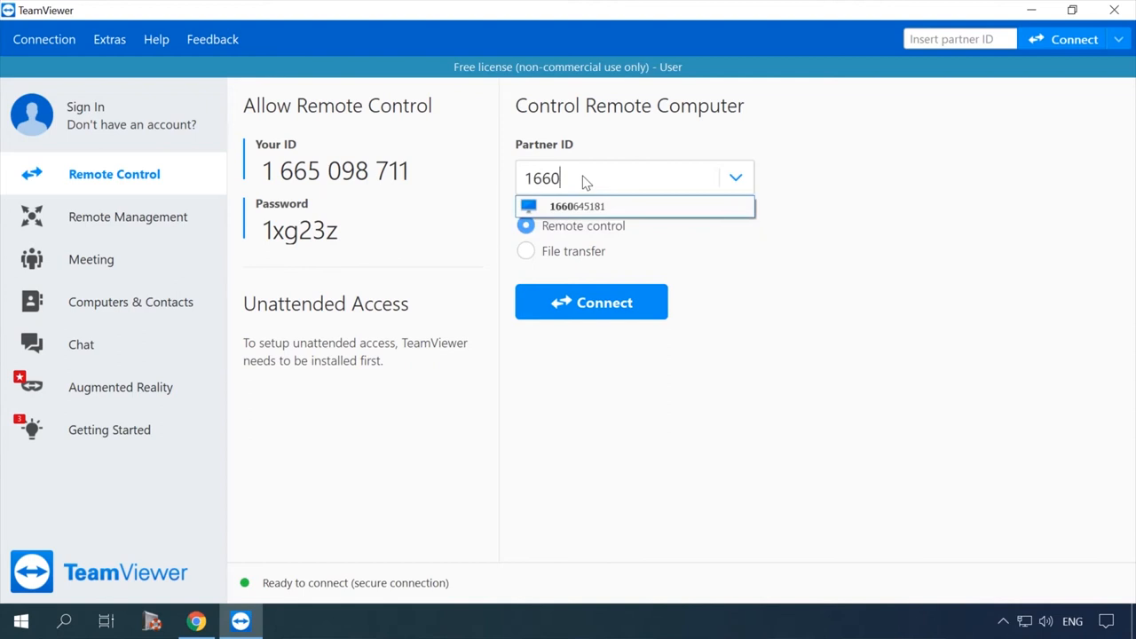
pyautogui.write('645181')
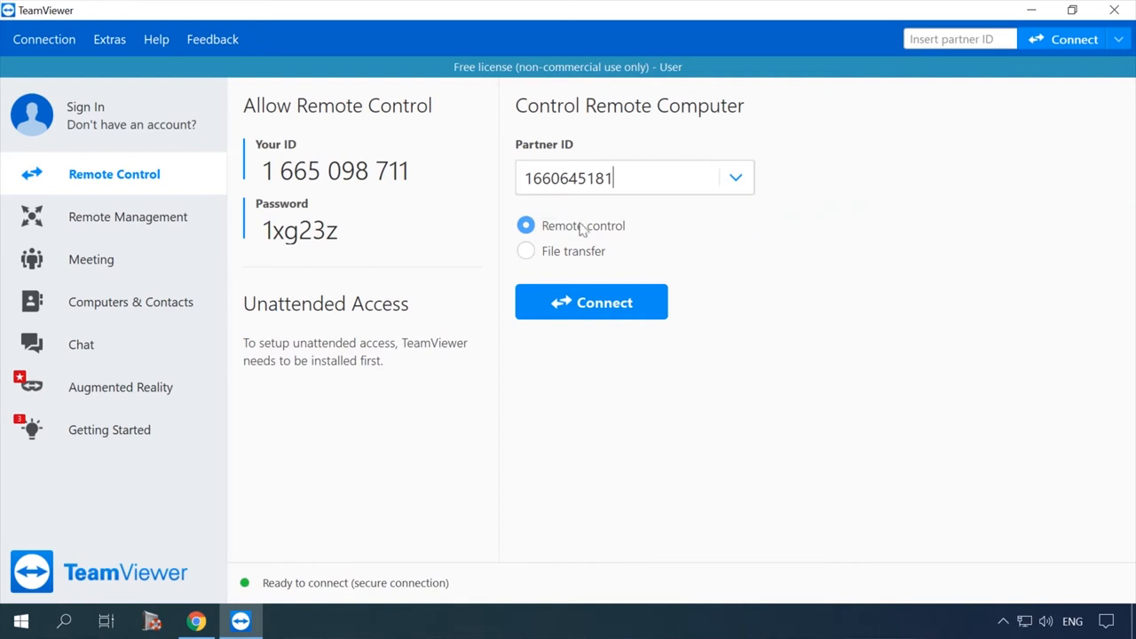
pyautogui.click(526, 250)
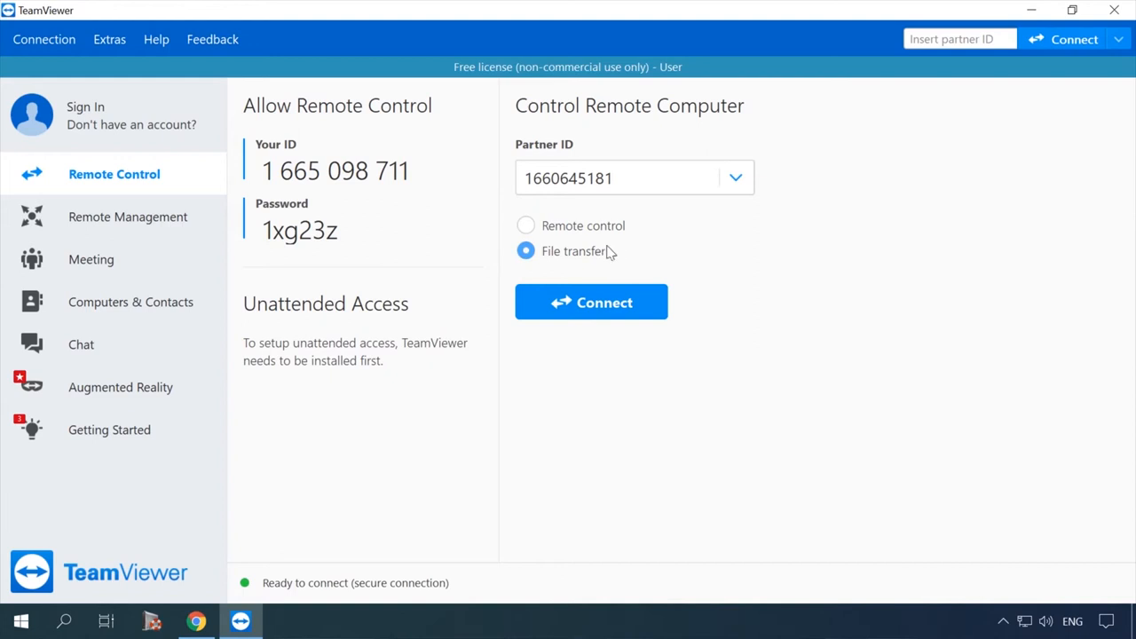
pyautogui.click(526, 226)
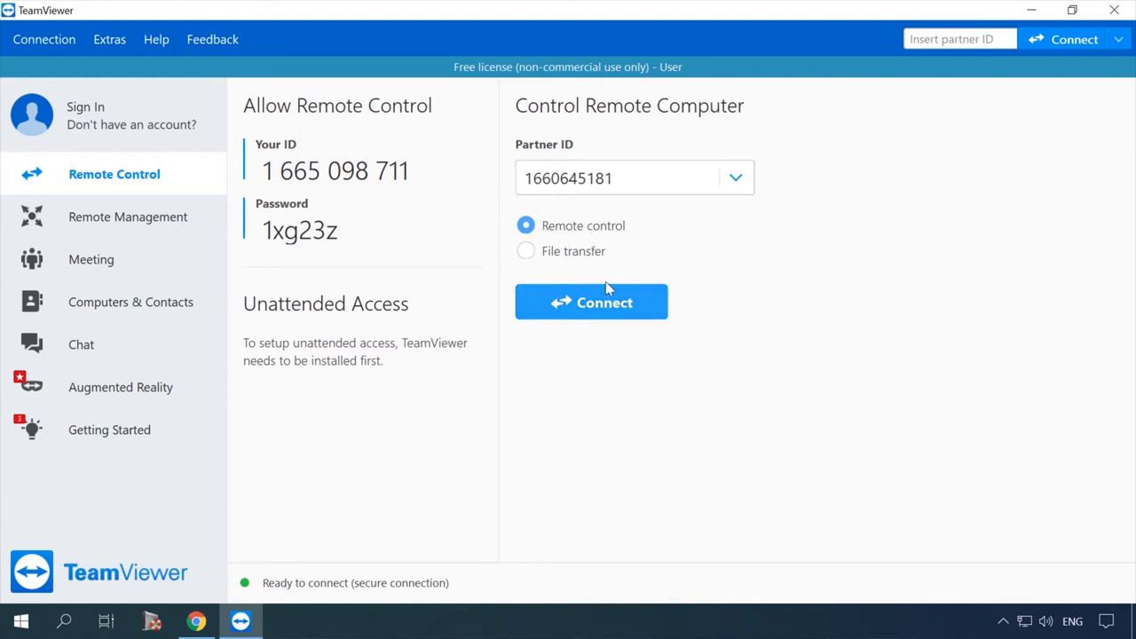
pyautogui.click(592, 302)
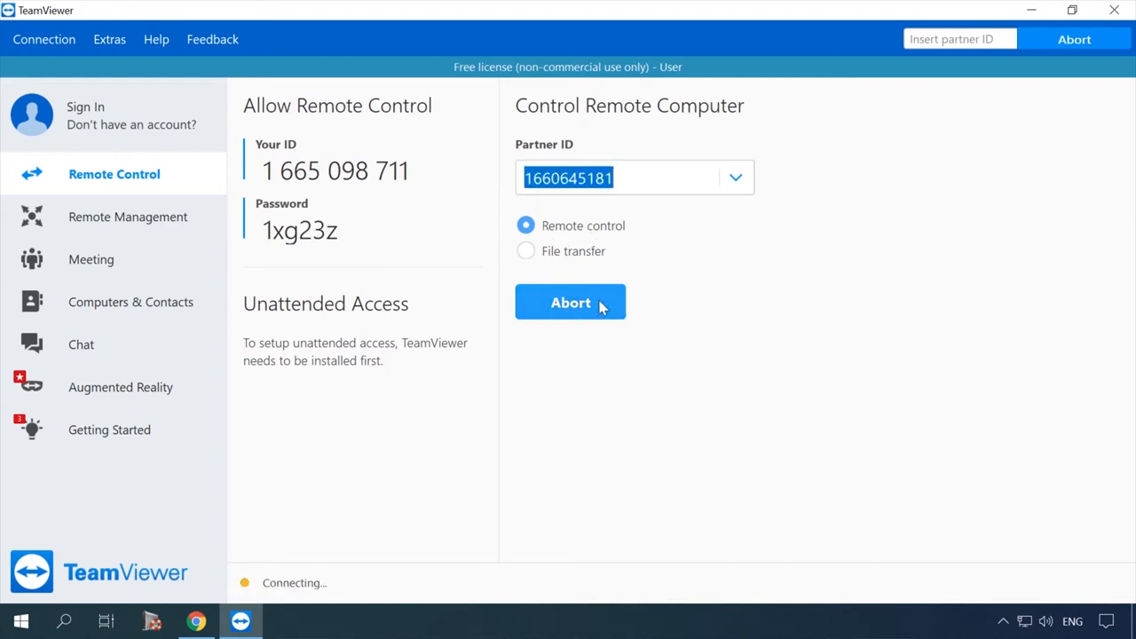
# Submit the partner's password and log on to the remote session
pyautogui.click(570, 302)
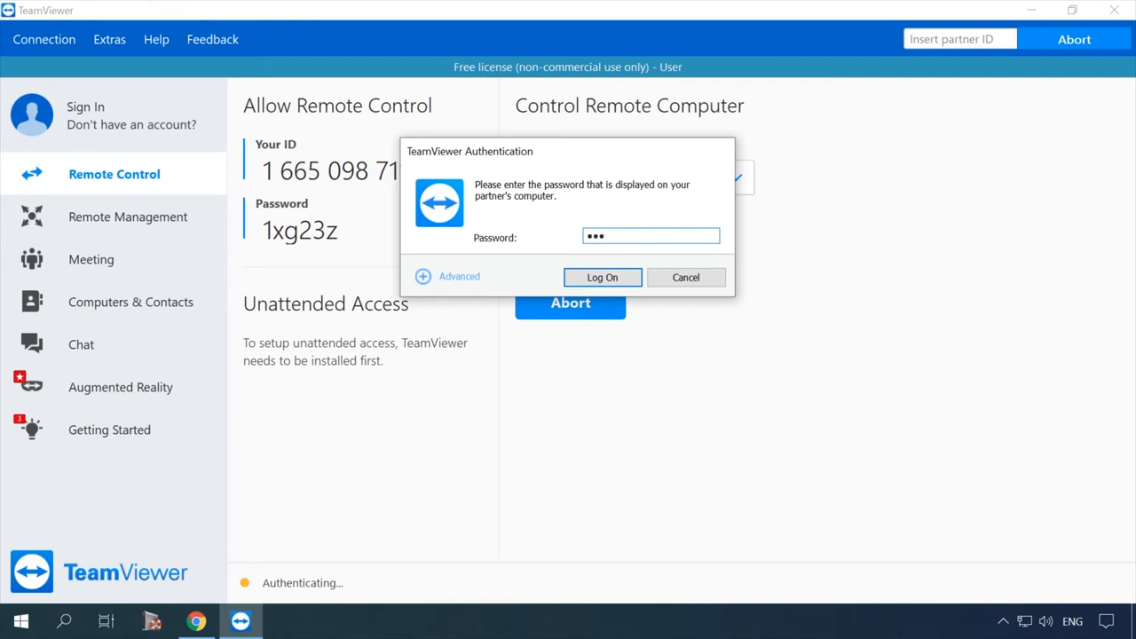
pyautogui.click(602, 277)
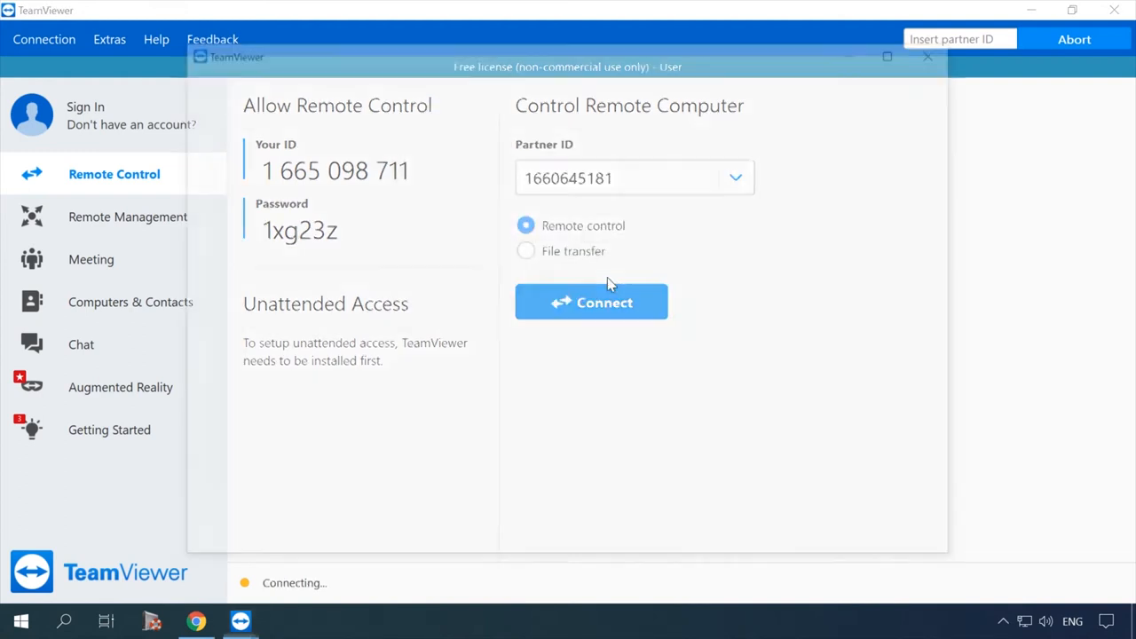
# Launch Windows Settings from the Start menu on the remote desktop
pyautogui.click(591, 302)
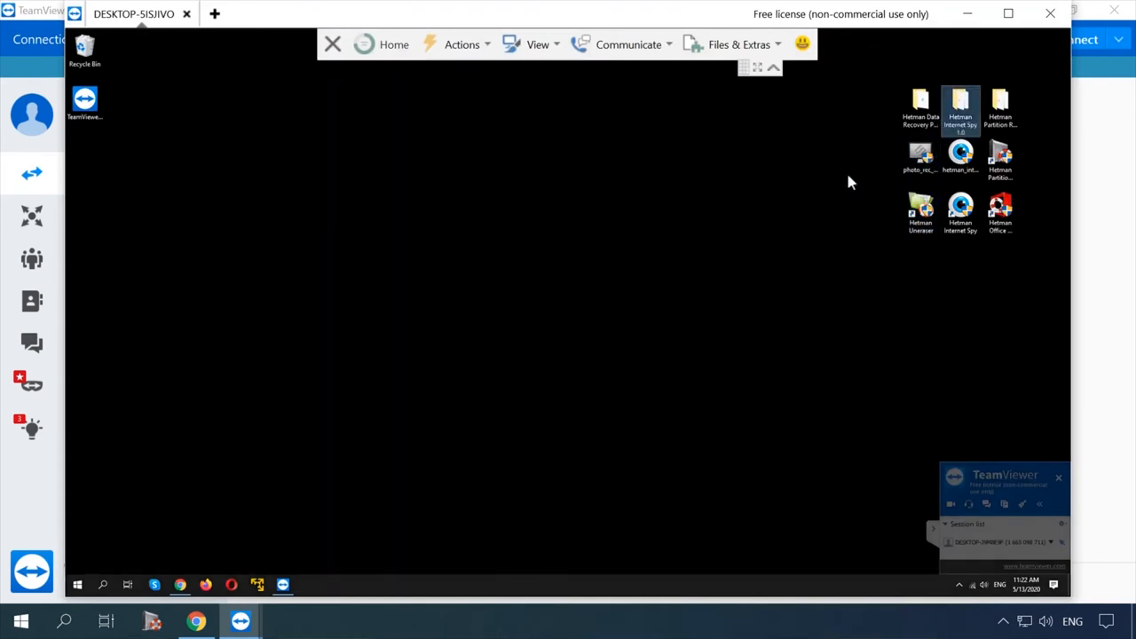
pyautogui.doubleClick(84, 50)
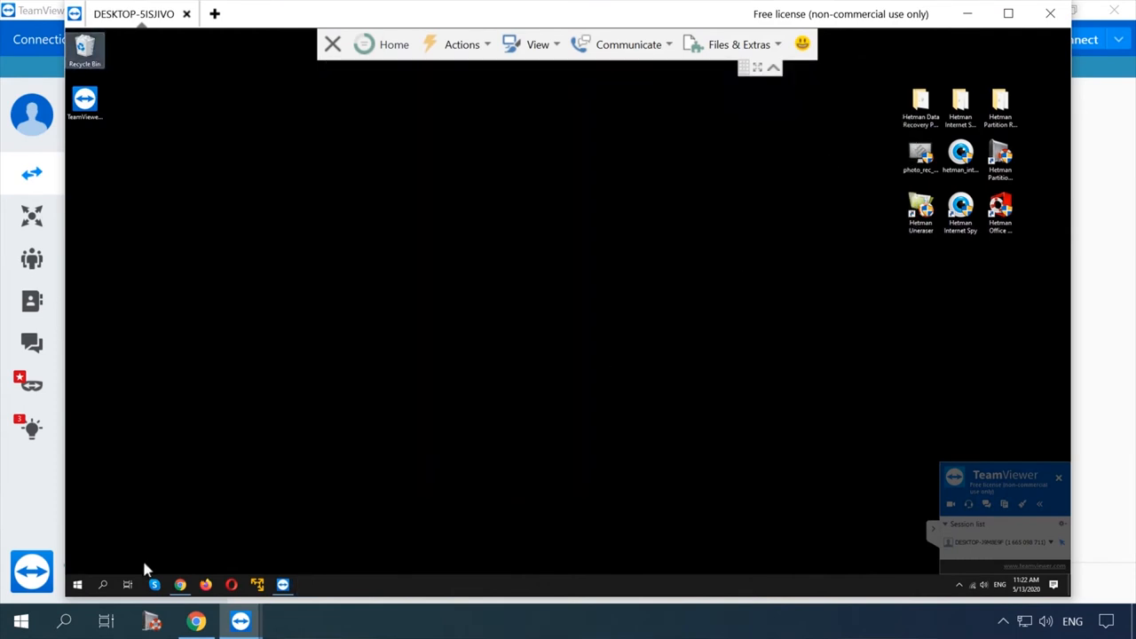
pyautogui.click(308, 585)
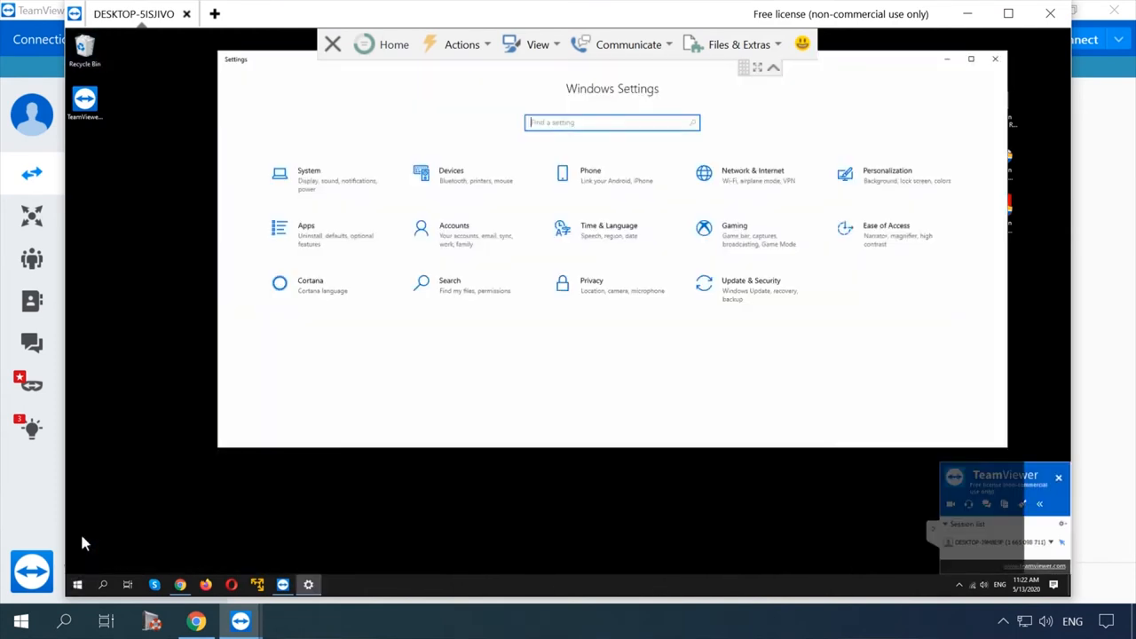
pyautogui.click(751, 284)
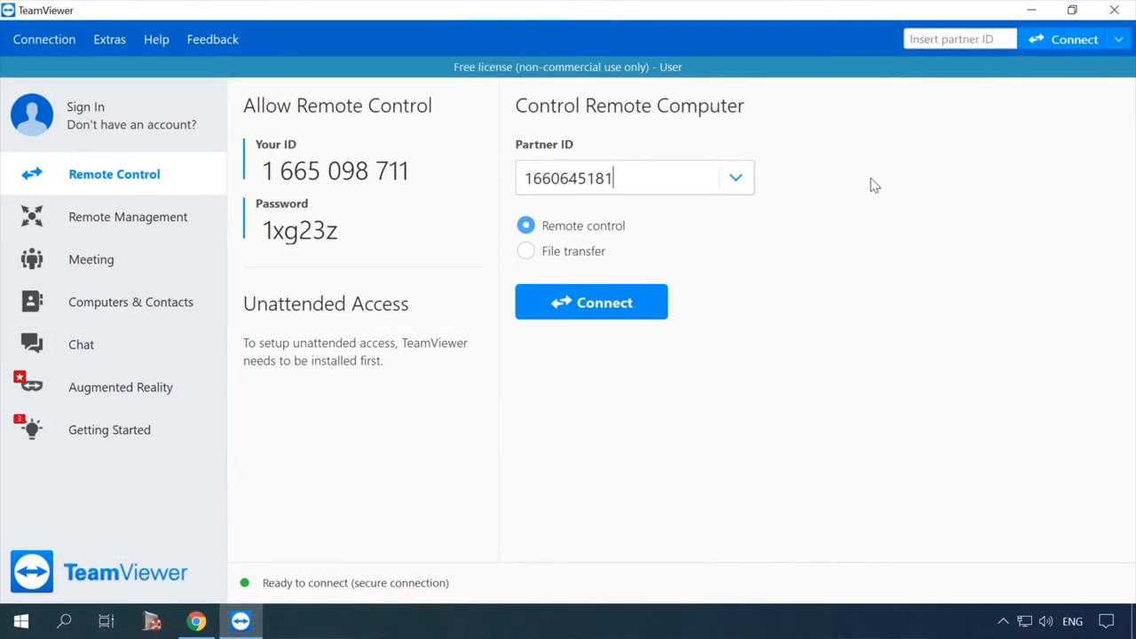
# Connect to the partner in File transfer mode and log on with its password
pyautogui.click(526, 252)
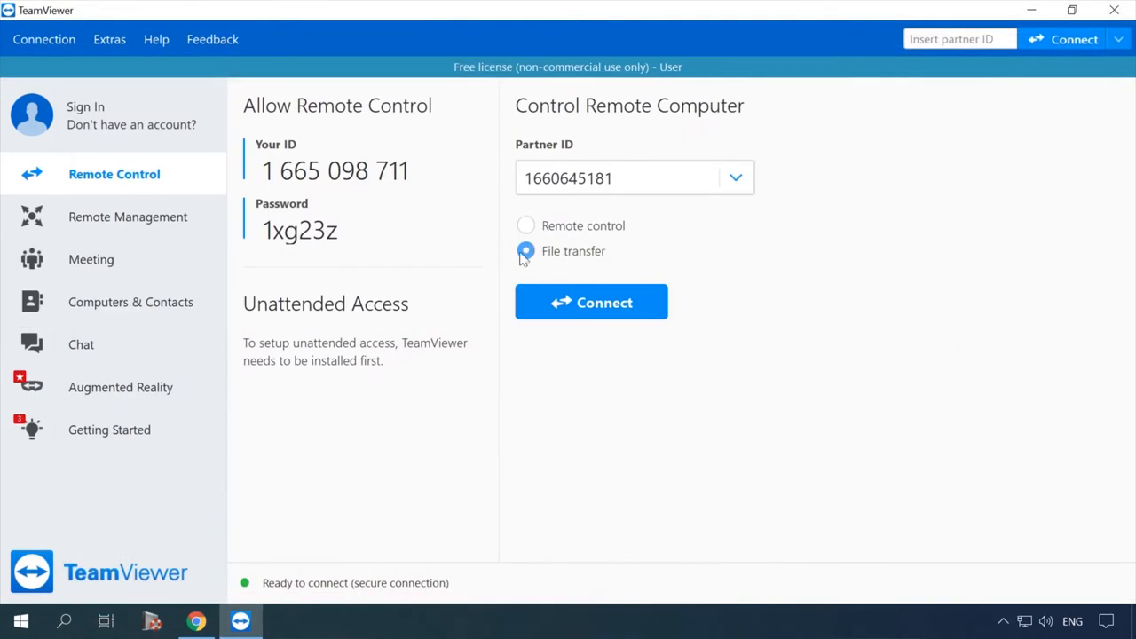
pyautogui.click(591, 302)
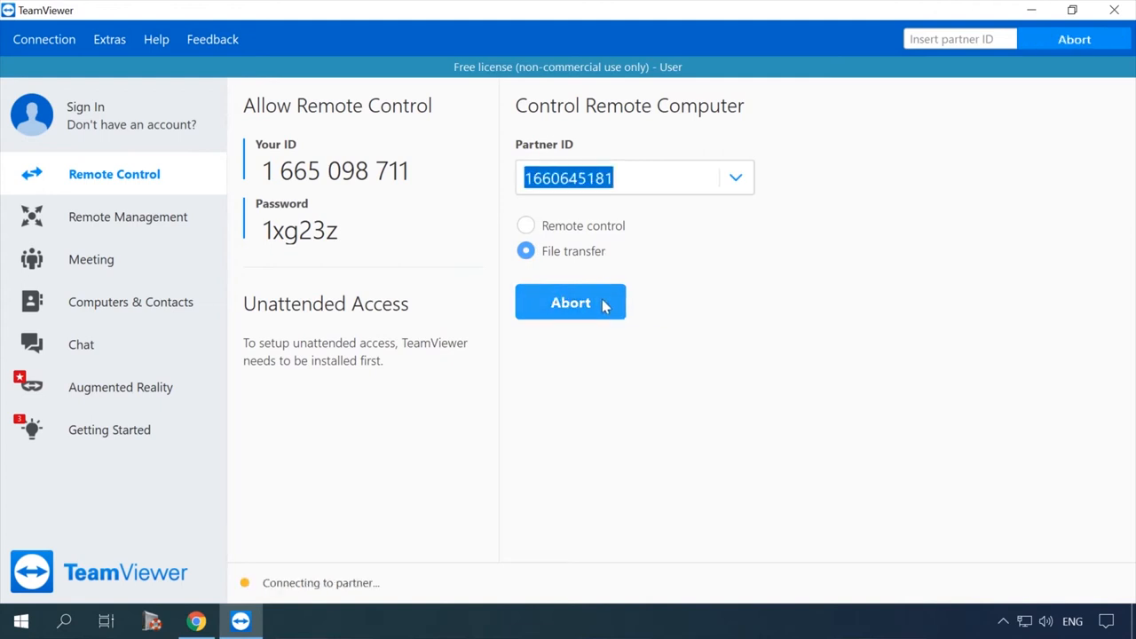
pyautogui.click(570, 302)
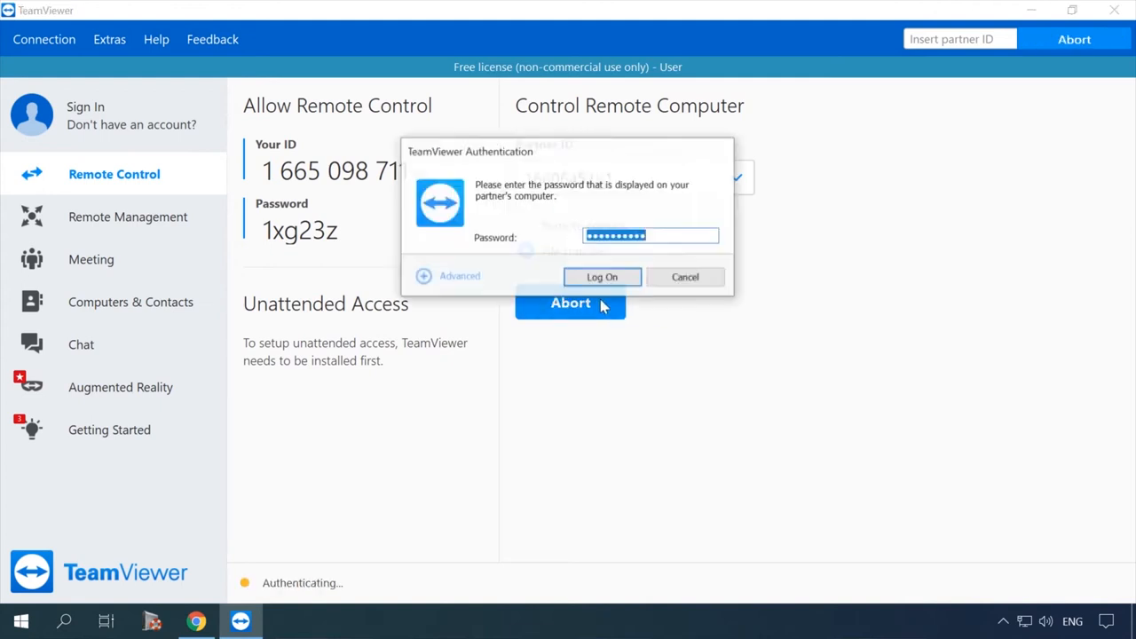
pyautogui.click(685, 276)
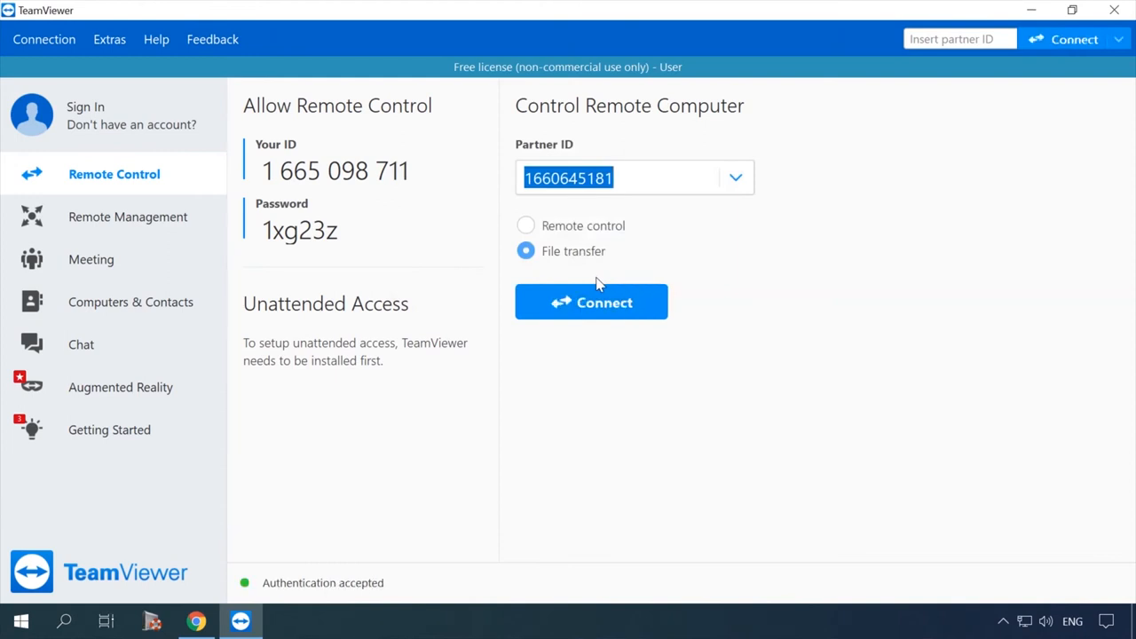
pyautogui.click(592, 302)
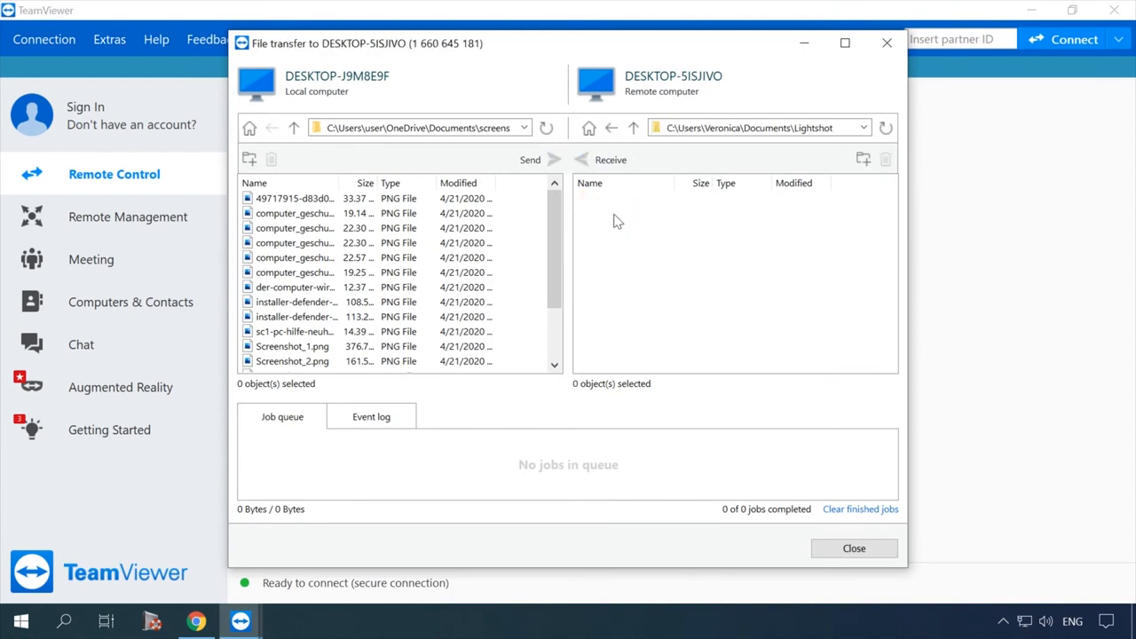
# Switch both the remote and local file panes to their Desktop folders
pyautogui.click(633, 127)
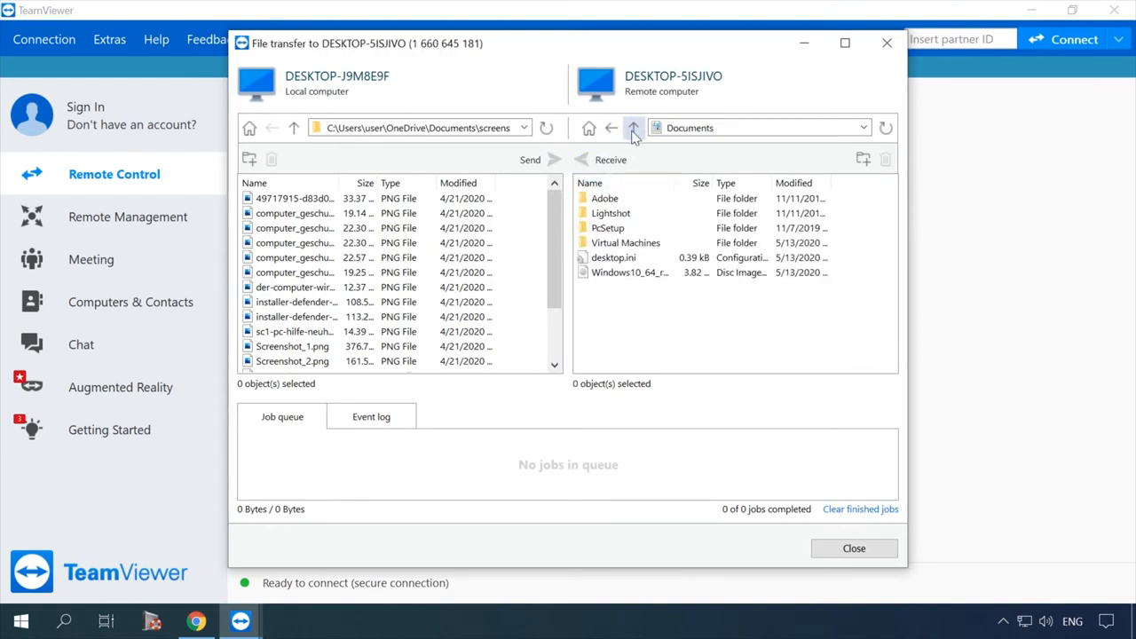
pyautogui.click(633, 127)
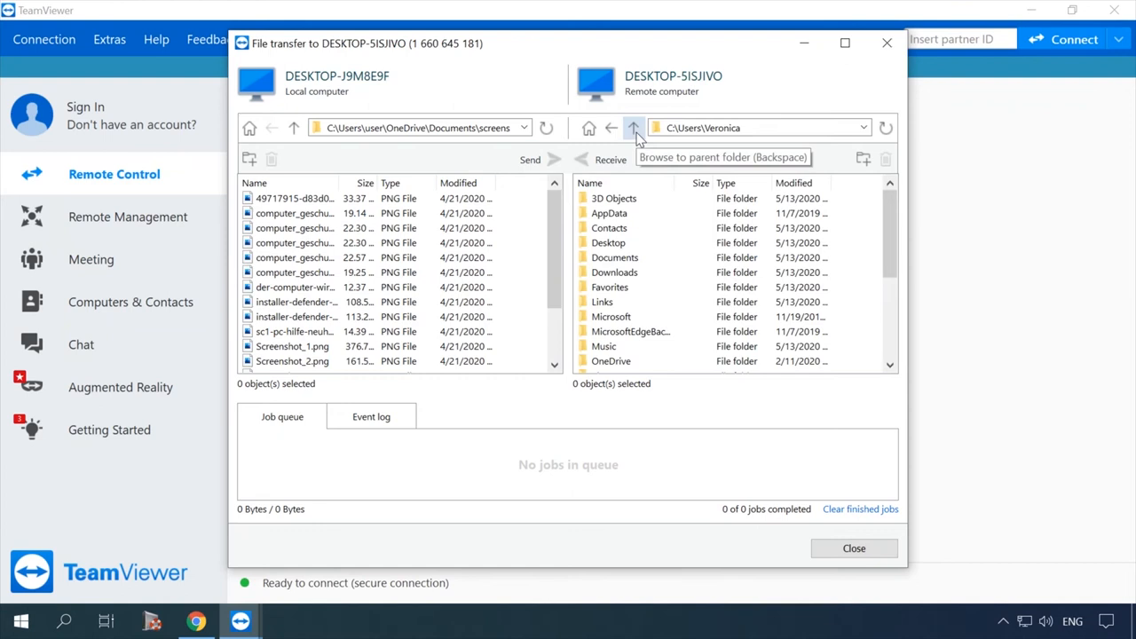
pyautogui.click(863, 127)
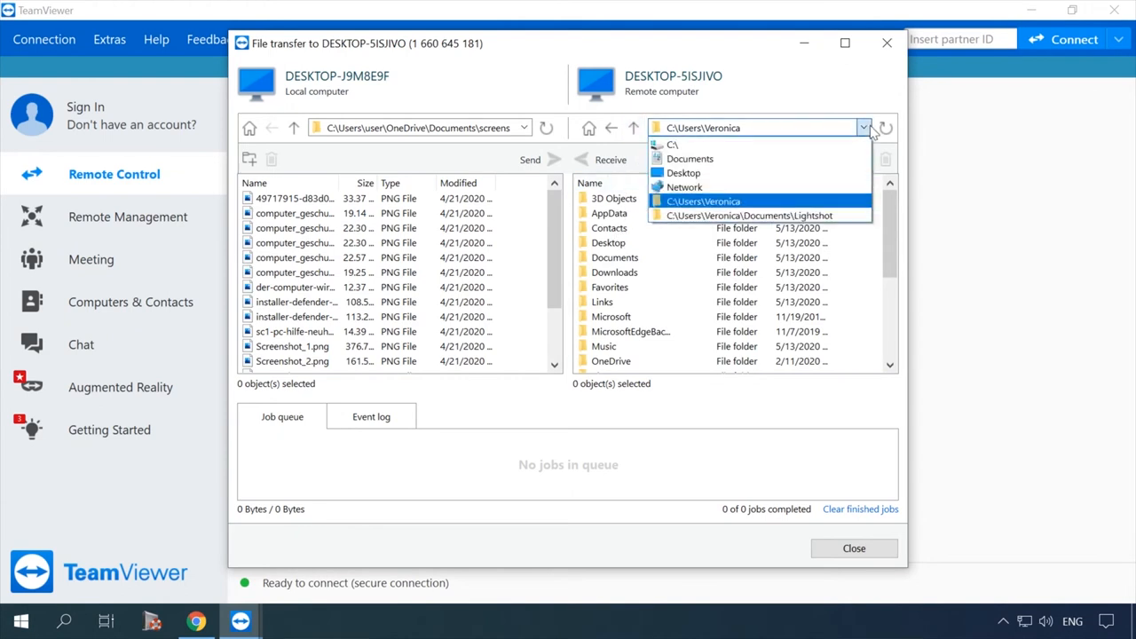
pyautogui.click(684, 173)
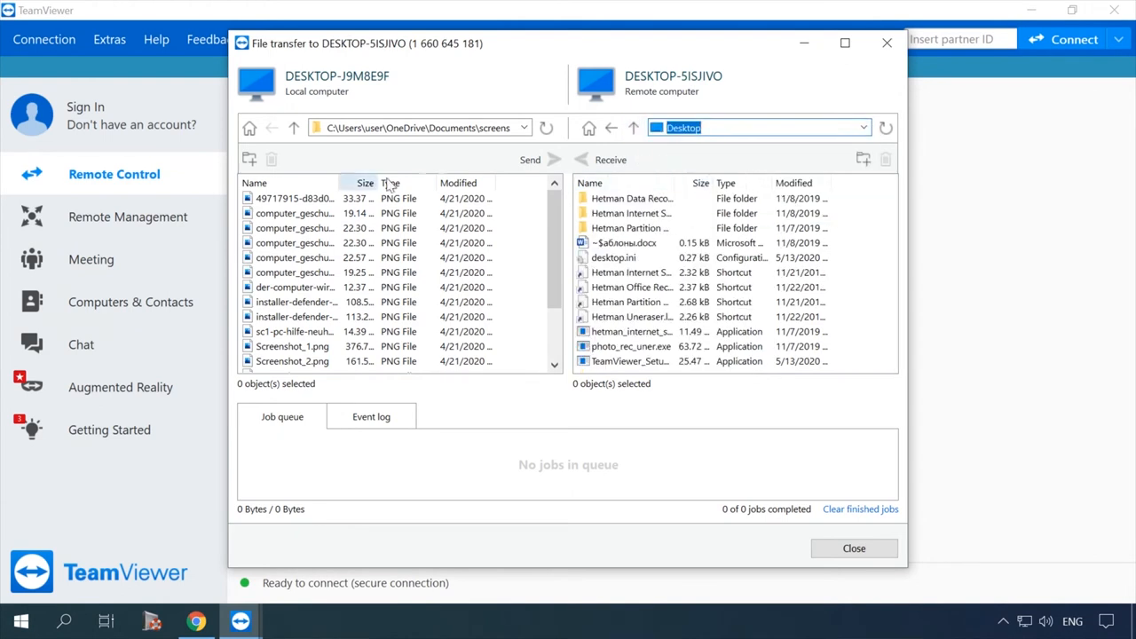
pyautogui.click(524, 127)
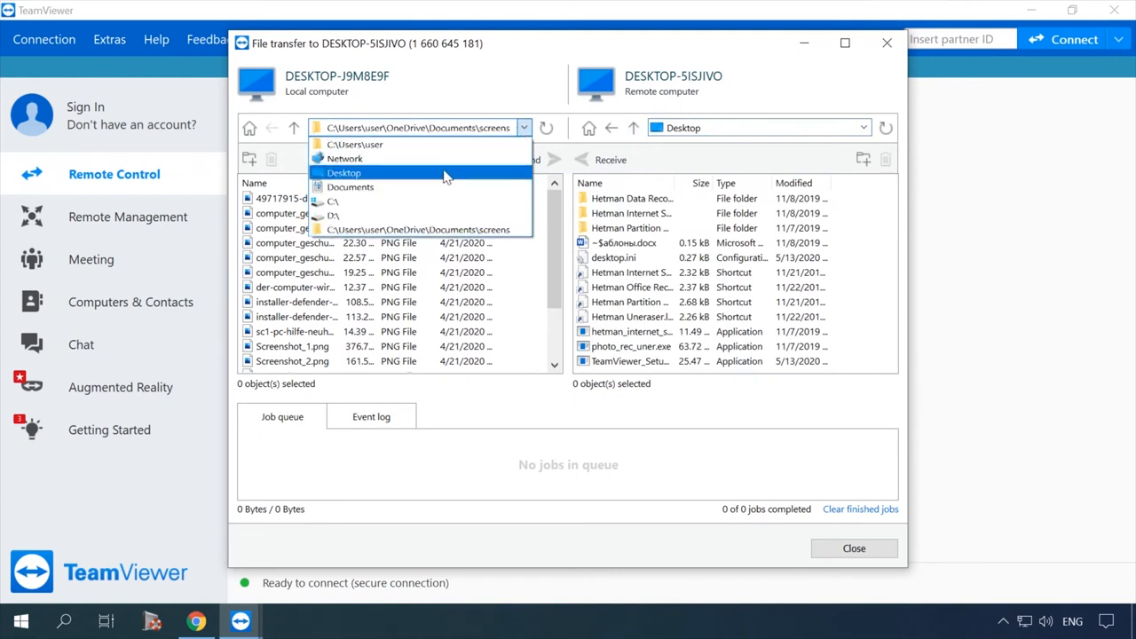
pyautogui.click(345, 172)
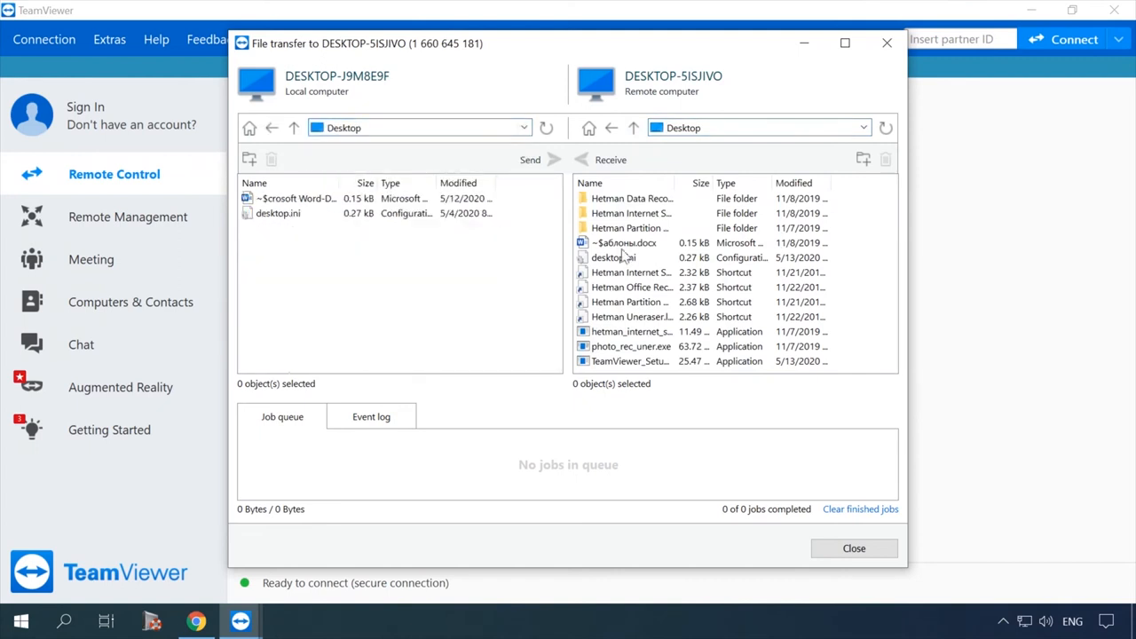
pyautogui.moveTo(626, 337)
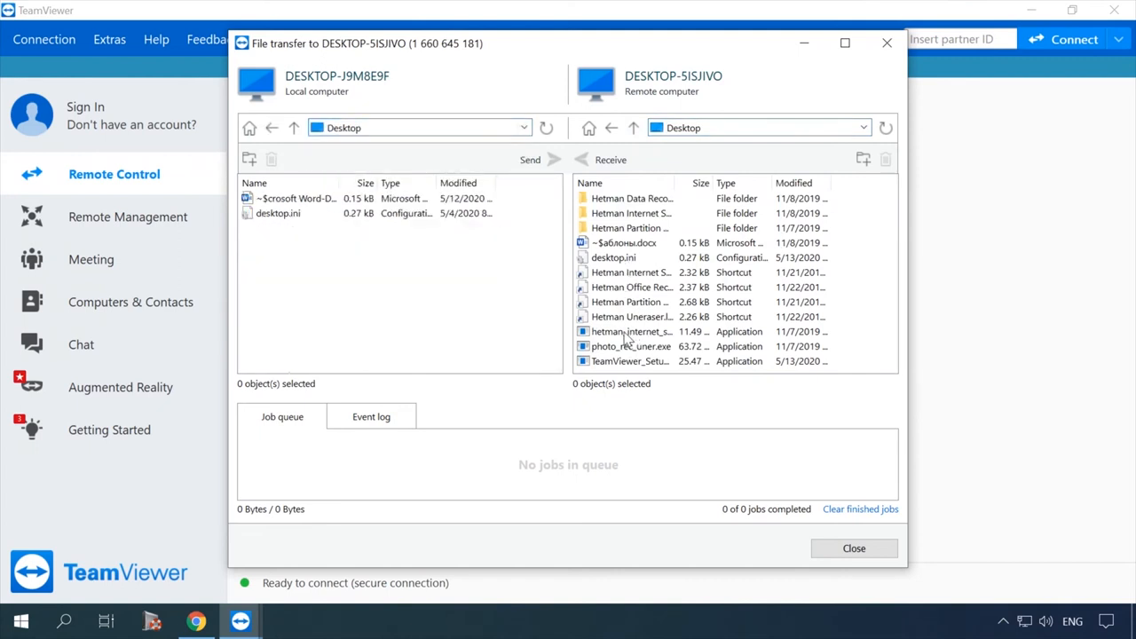
# Receive hetman_internet_spy.exe from the remote Desktop and select it in the local list
pyautogui.click(611, 160)
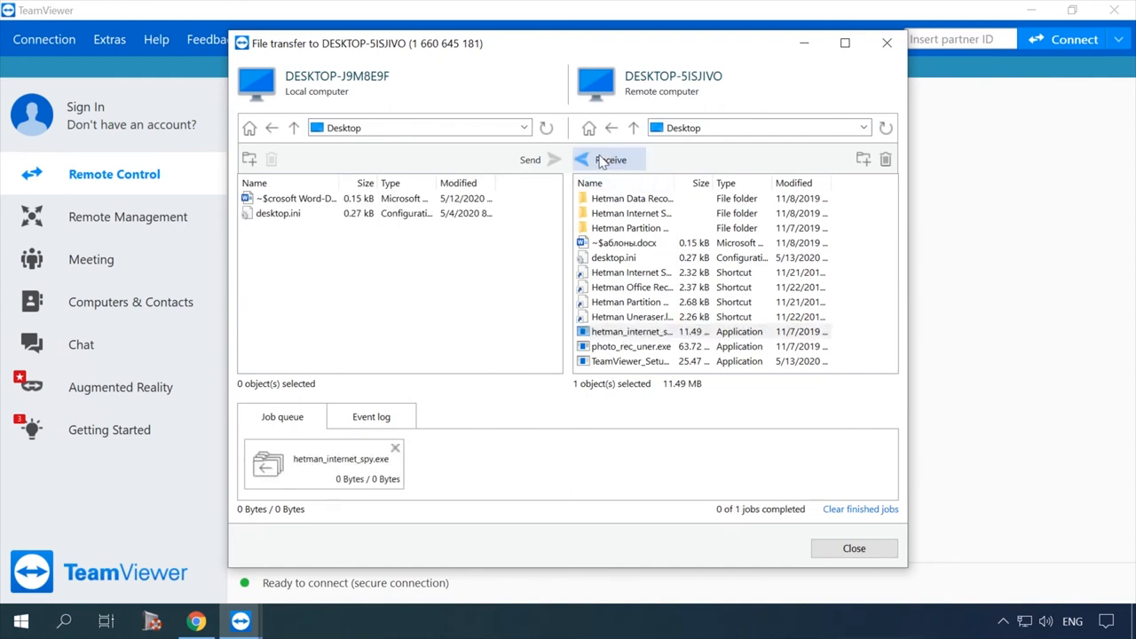
pyautogui.moveTo(376, 473)
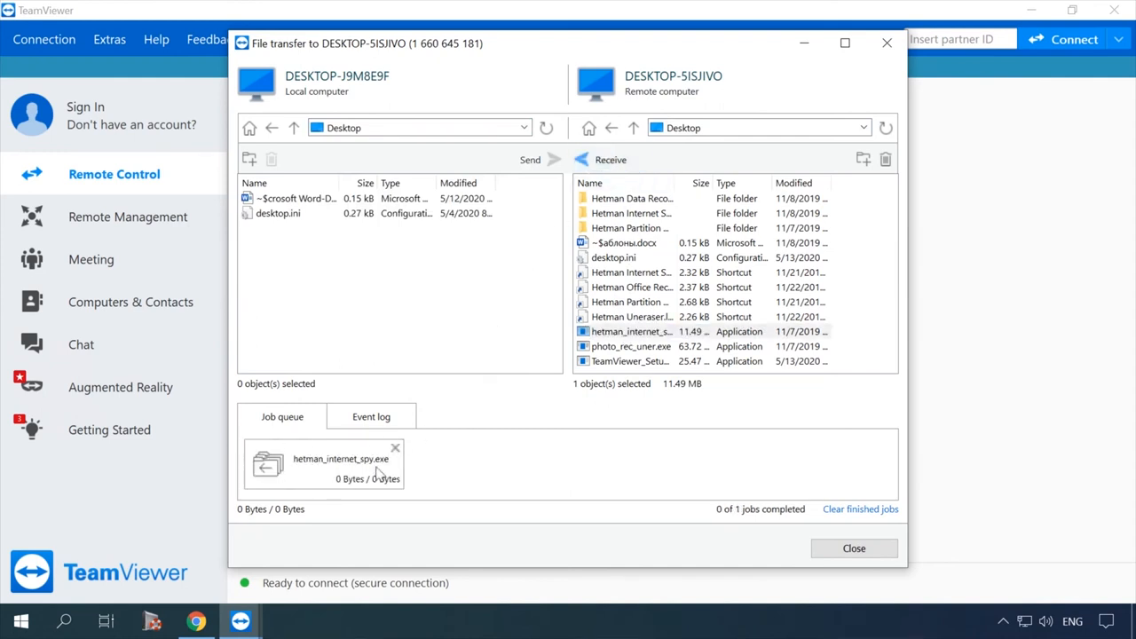
pyautogui.moveTo(435, 472)
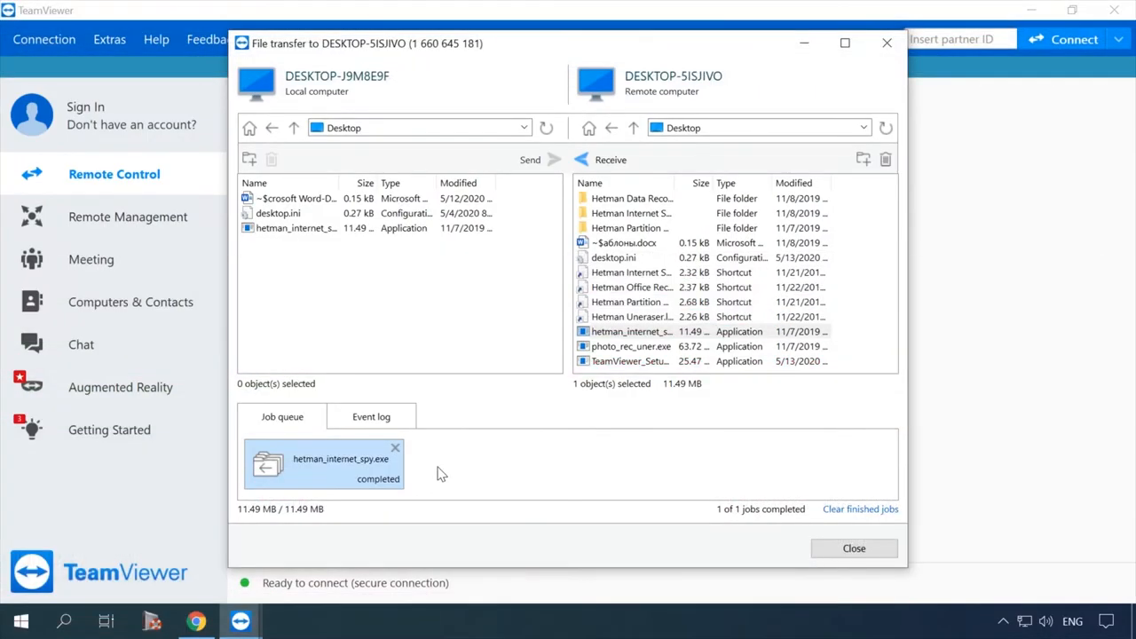
pyautogui.moveTo(311, 233)
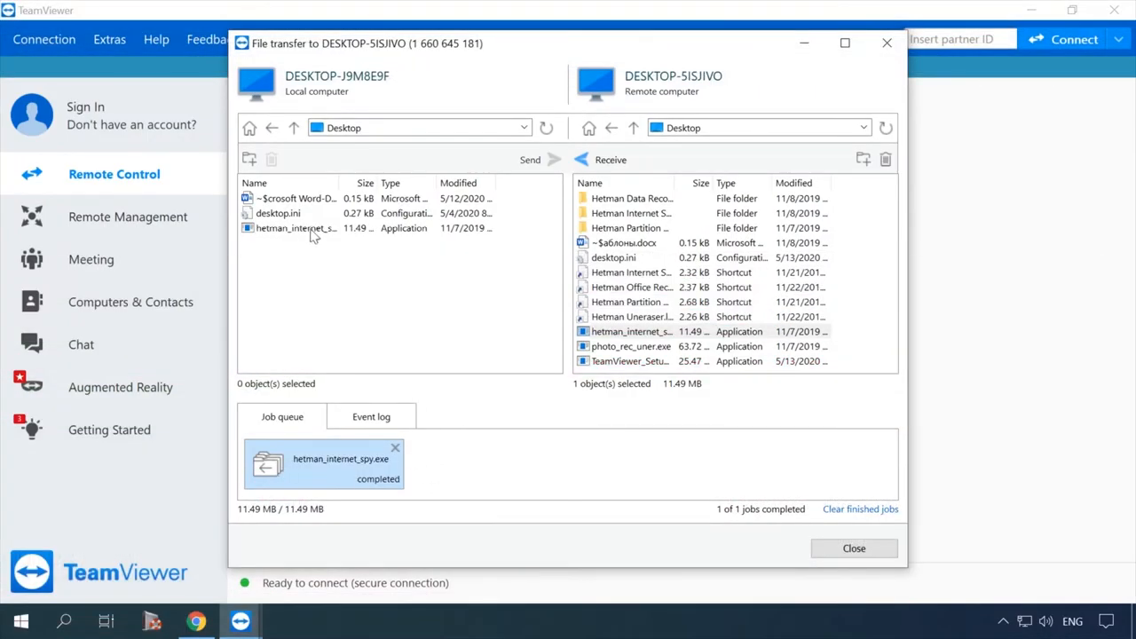
pyautogui.click(295, 228)
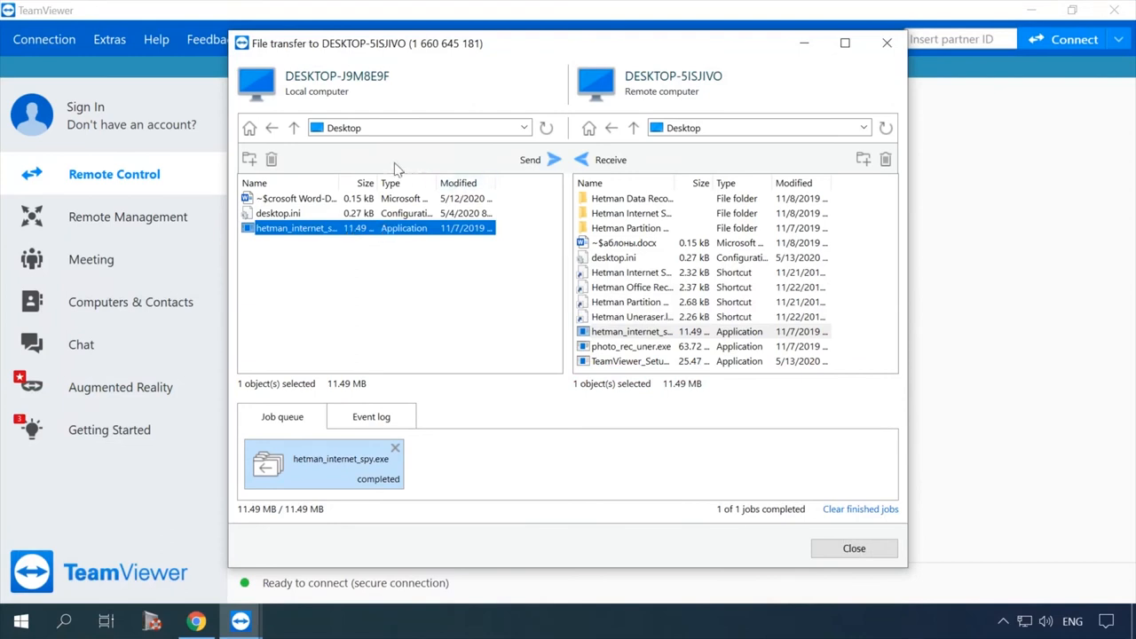
# Send the first PNG from local Documents\screens to the remote Documents folder
pyautogui.click(863, 127)
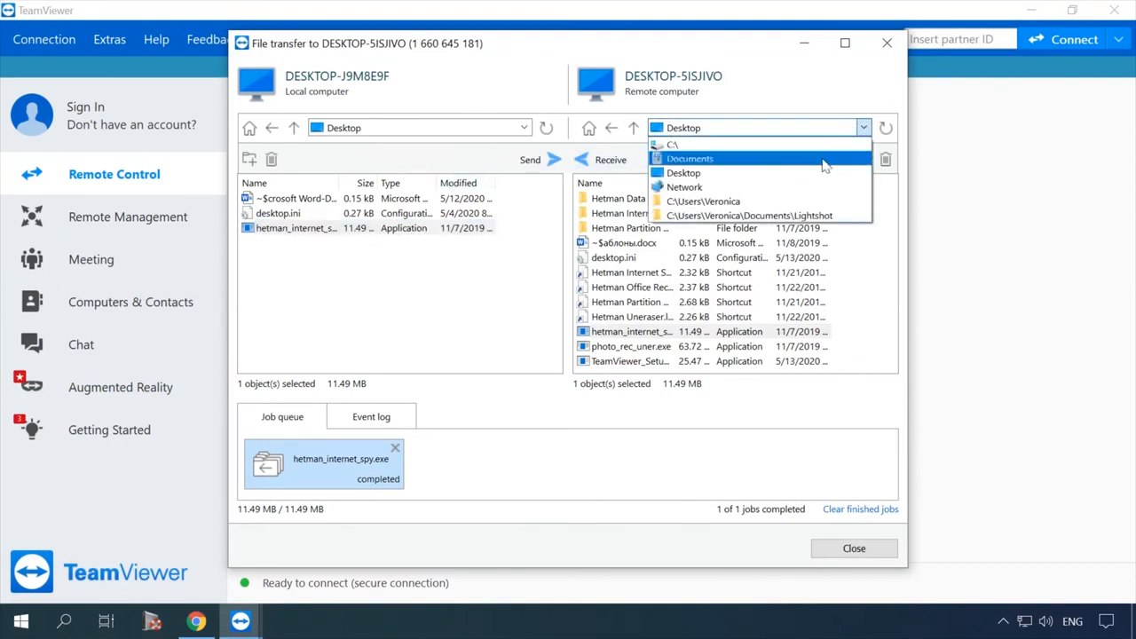
pyautogui.click(524, 127)
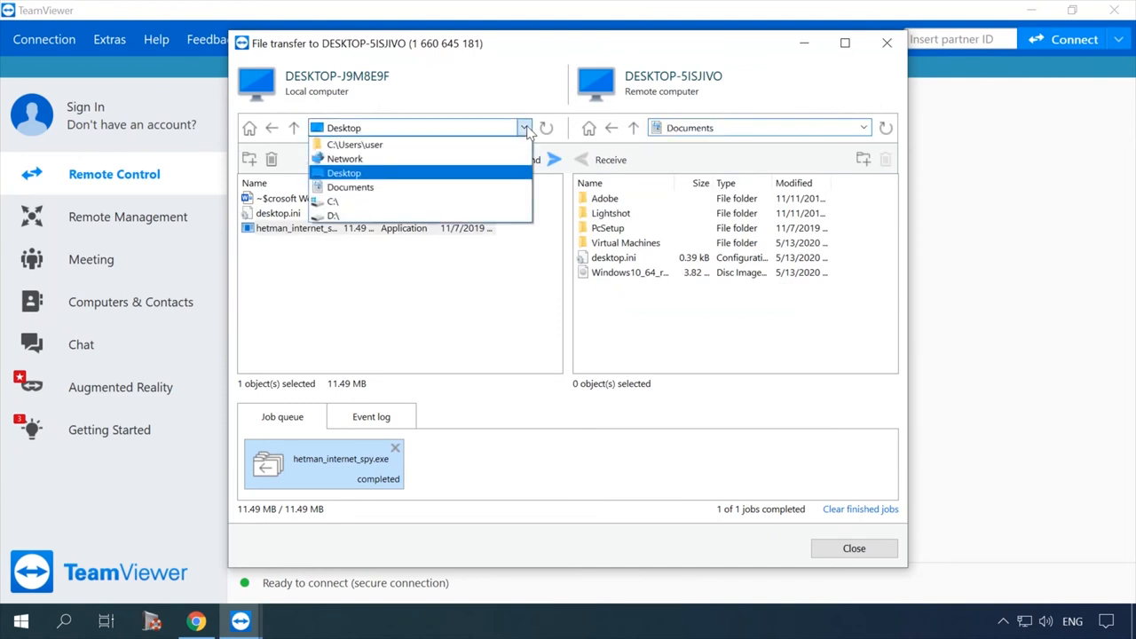
pyautogui.click(350, 186)
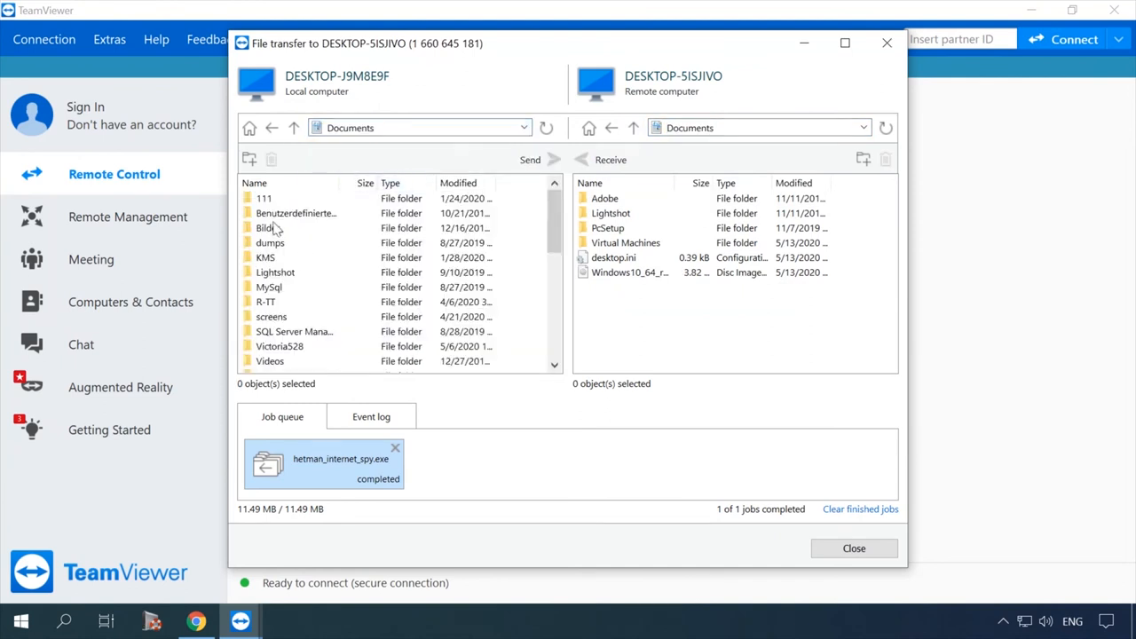
pyautogui.doubleClick(270, 316)
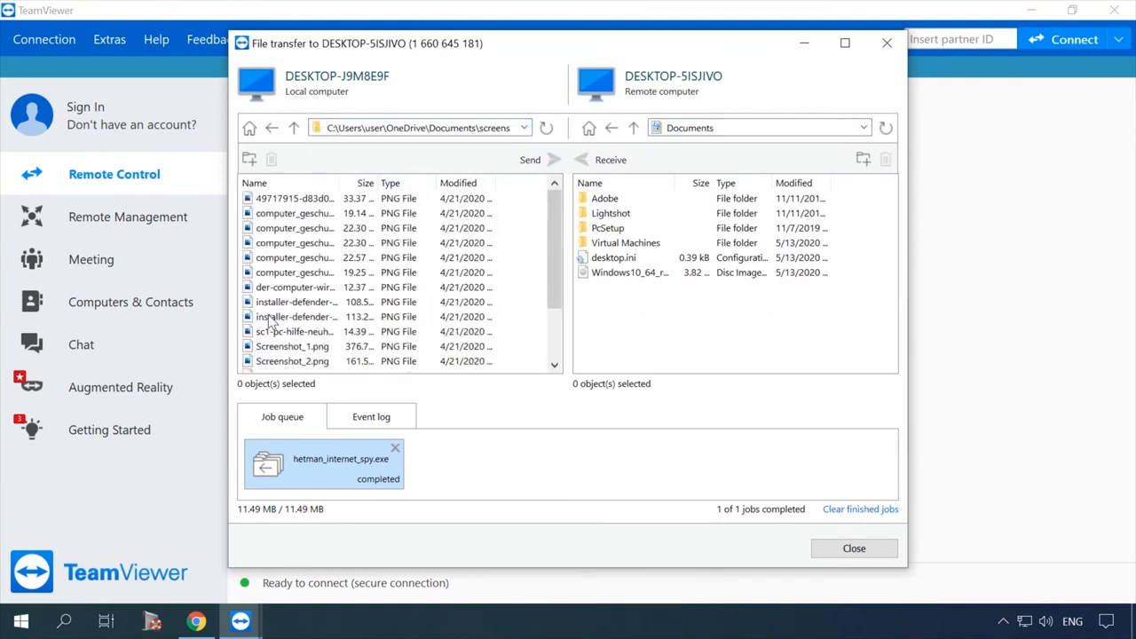
pyautogui.click(530, 160)
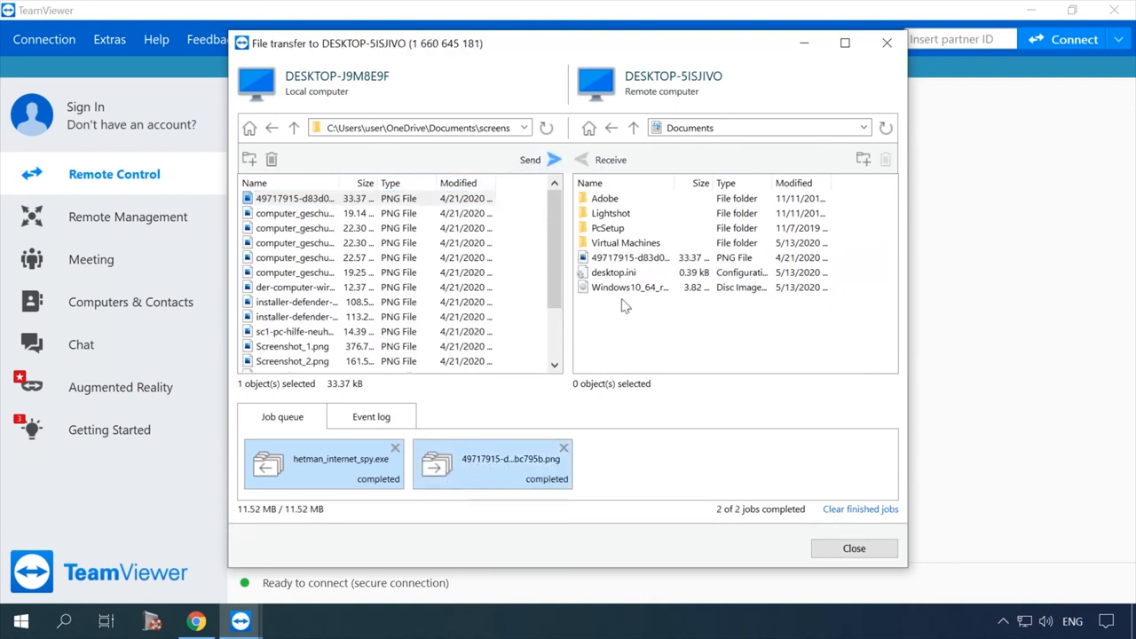
pyautogui.click(630, 257)
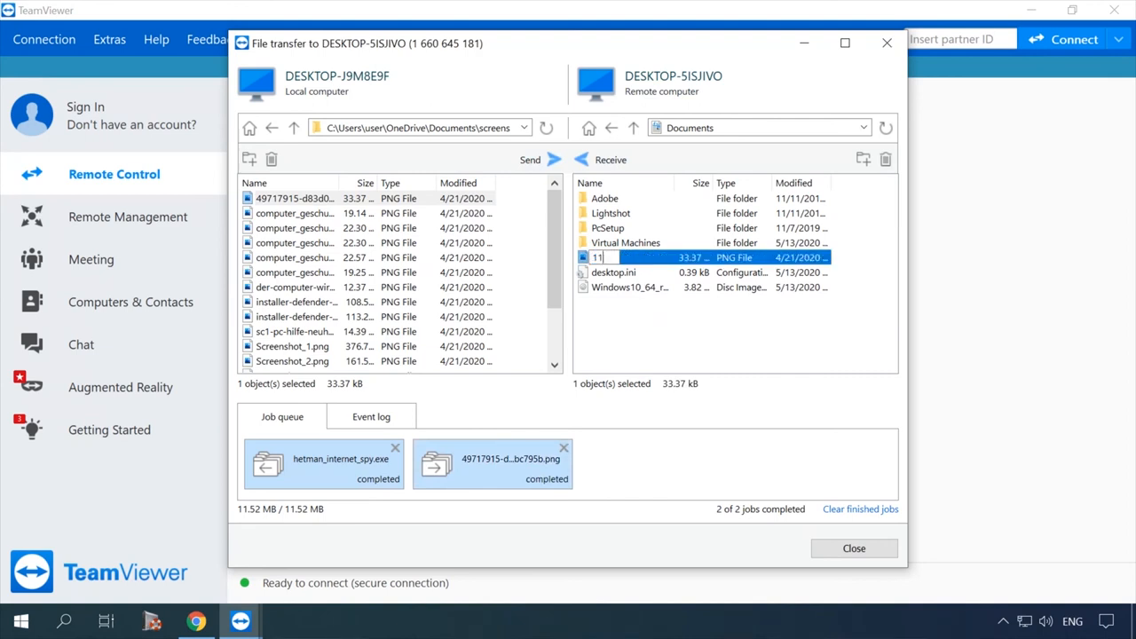
# Rename the remote PNG to '111' and add a New folder in remote Documents
pyautogui.write('11111')
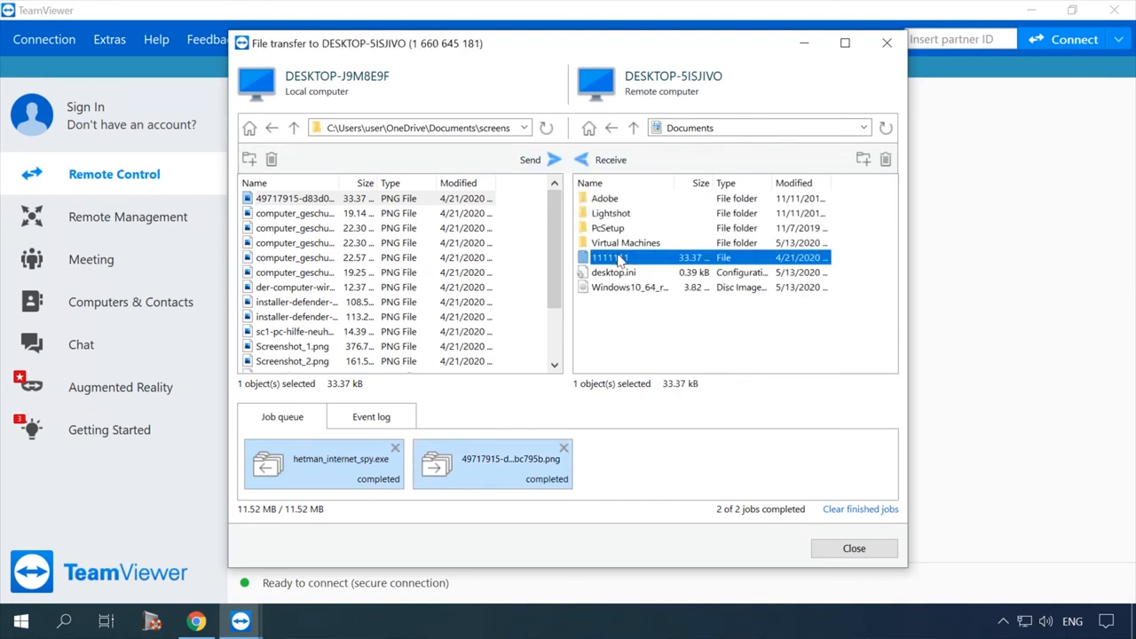
pyautogui.click(863, 159)
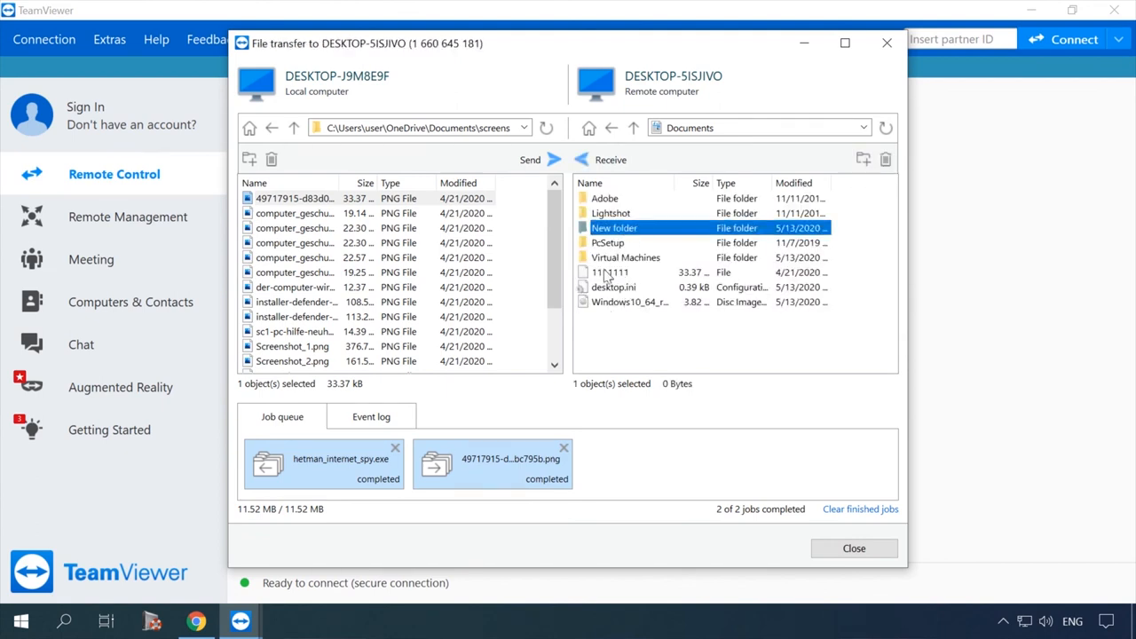
pyautogui.click(610, 272)
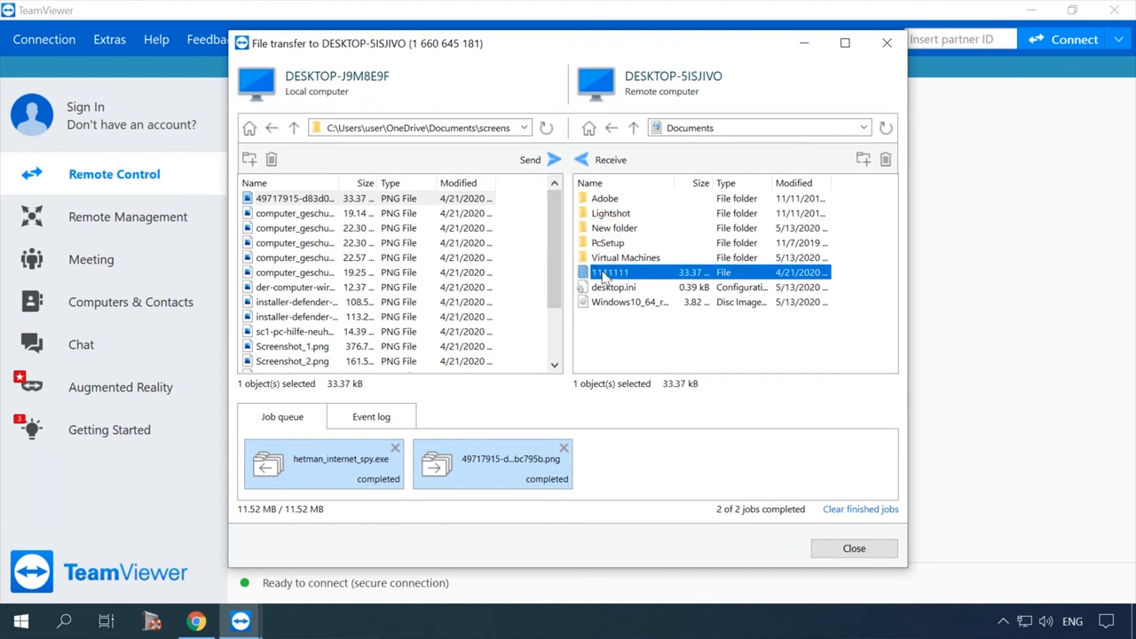